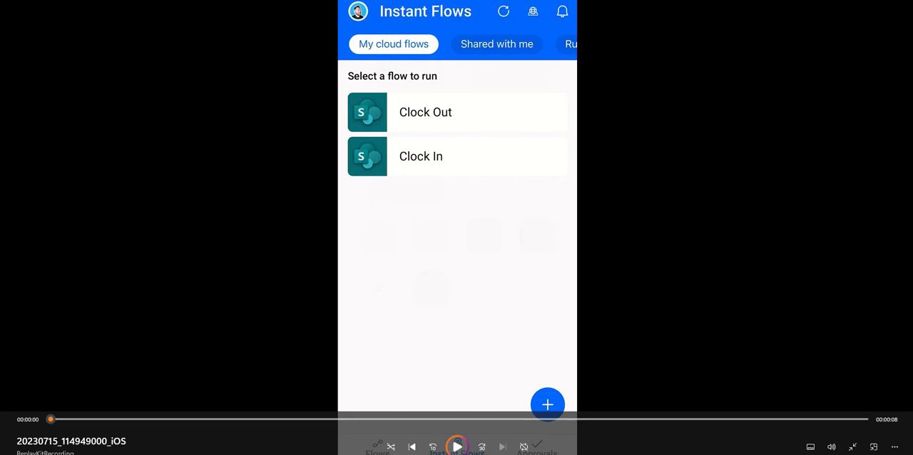
{"action": "mouse_move", "coordinate": [688, 159]}
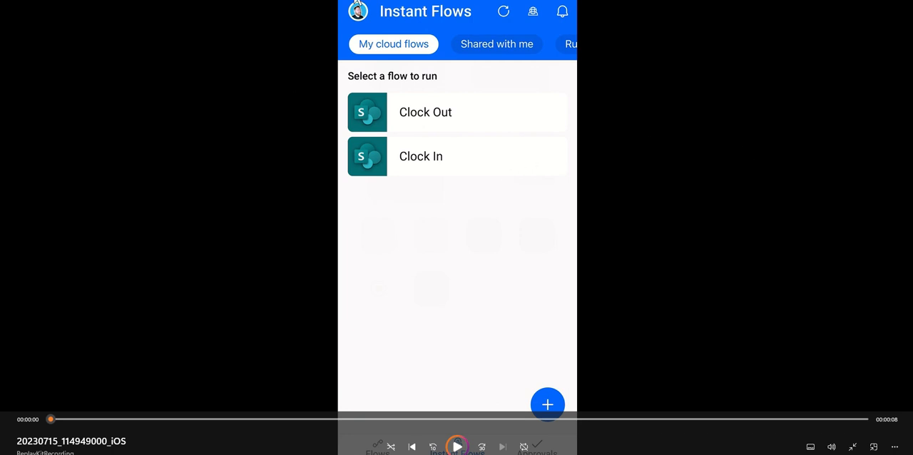
{"action": "mouse_move", "coordinate": [308, 100]}
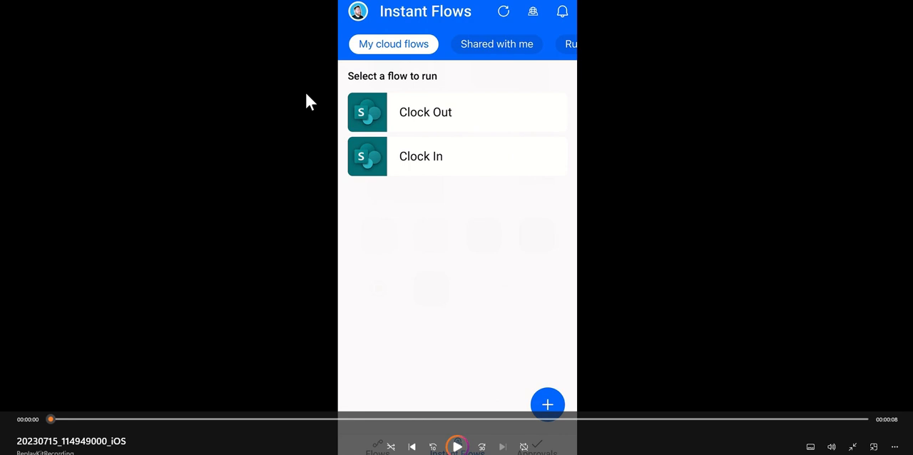
{"action": "mouse_move", "coordinate": [397, 87]}
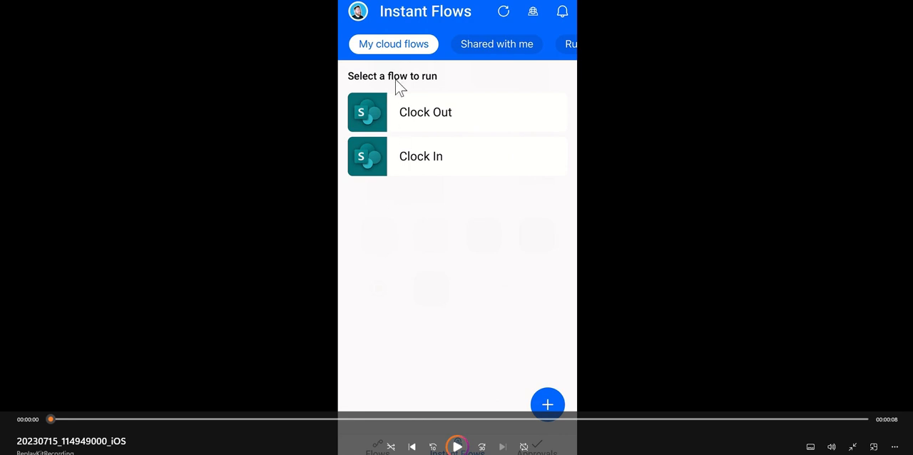
{"action": "mouse_move", "coordinate": [376, 233]}
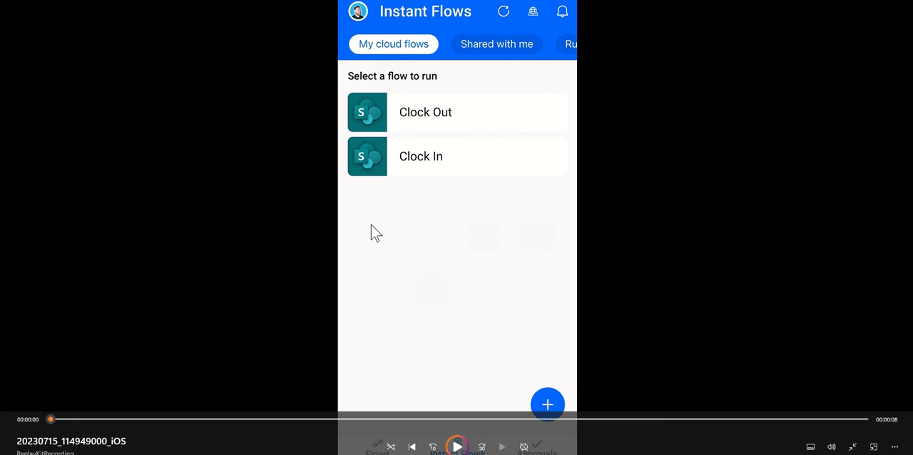
{"action": "mouse_move", "coordinate": [485, 168]}
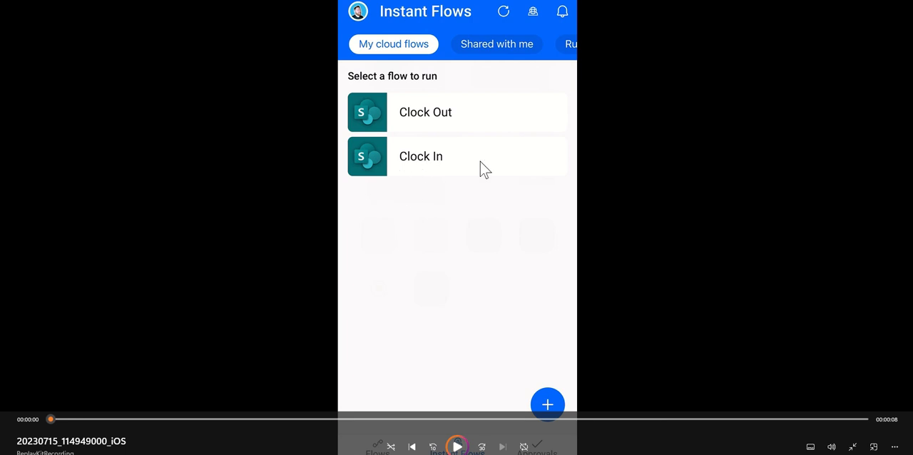
{"action": "mouse_move", "coordinate": [437, 248]}
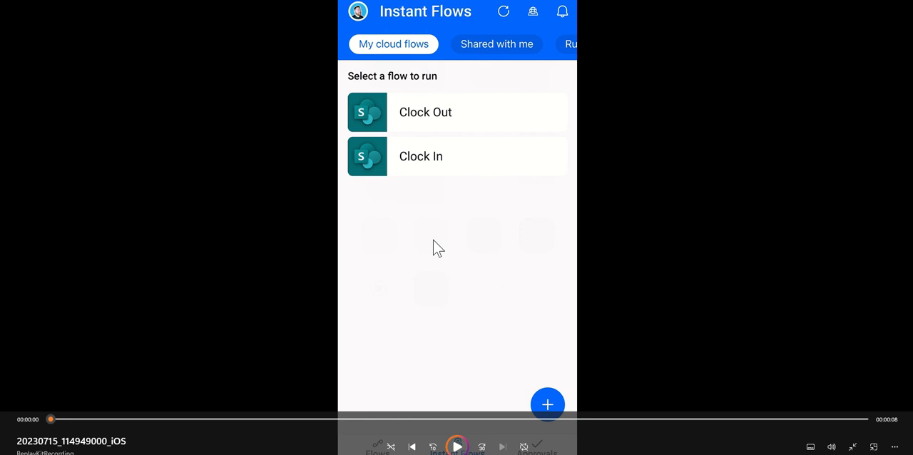
{"action": "mouse_move", "coordinate": [379, 289]}
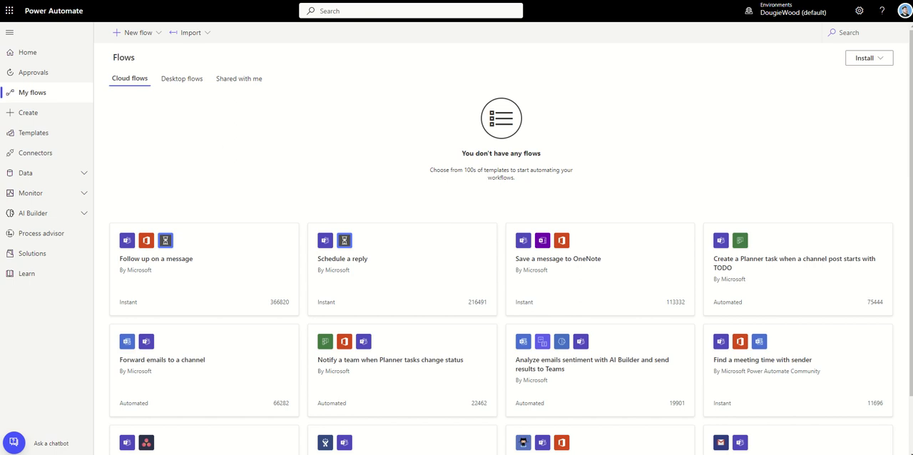
{"action": "mouse_move", "coordinate": [52, 11]}
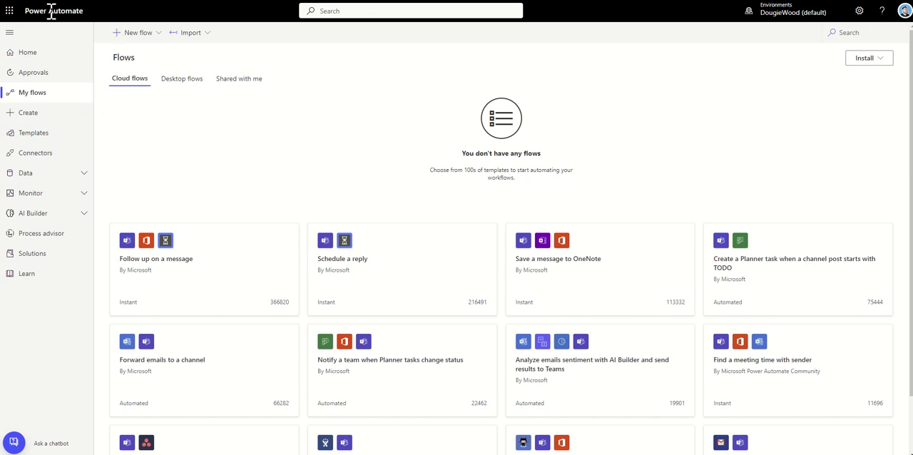
{"action": "mouse_move", "coordinate": [75, 32]}
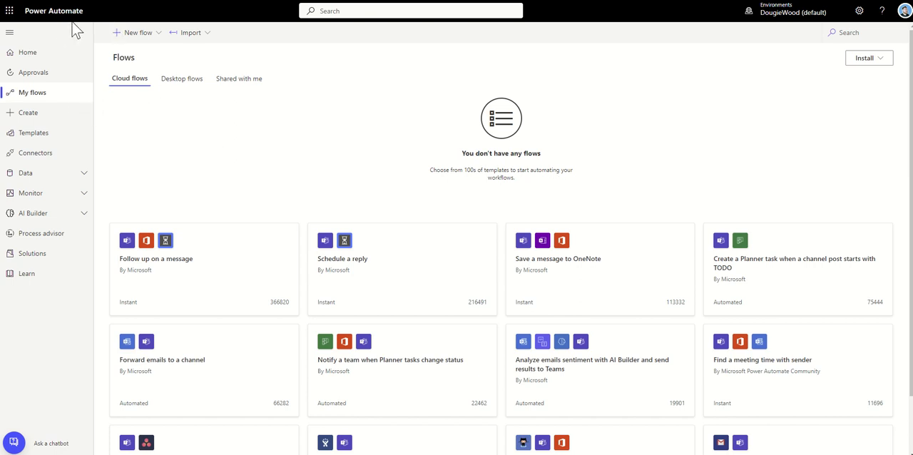
{"action": "mouse_move", "coordinate": [77, 31]}
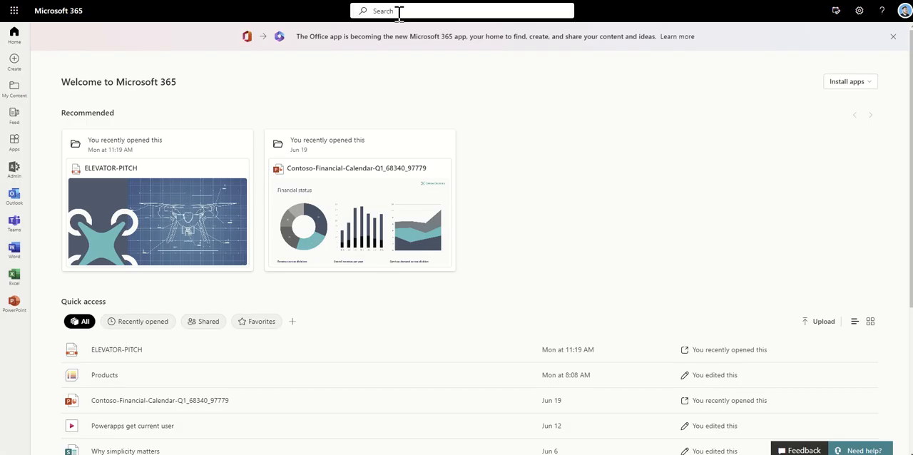
Search 'POWER' in Microsoft 365 and launch Power Automate from the results.
{"action": "type", "text": "POWER"}
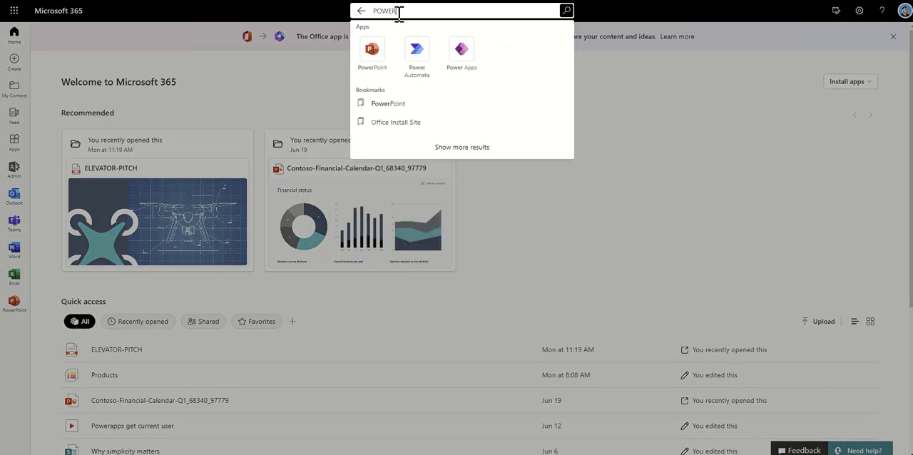
{"action": "left_click", "coordinate": [416, 54]}
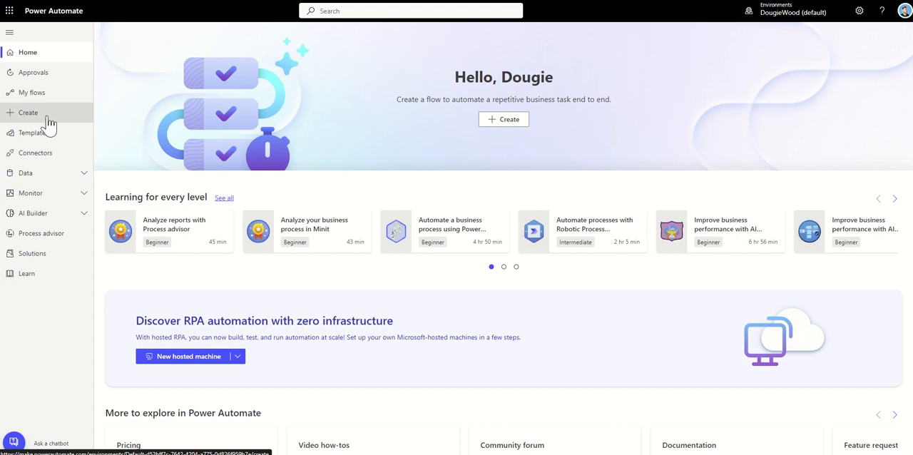
Go to the Create page listing blank flow types and templates.
{"action": "left_click", "coordinate": [27, 112]}
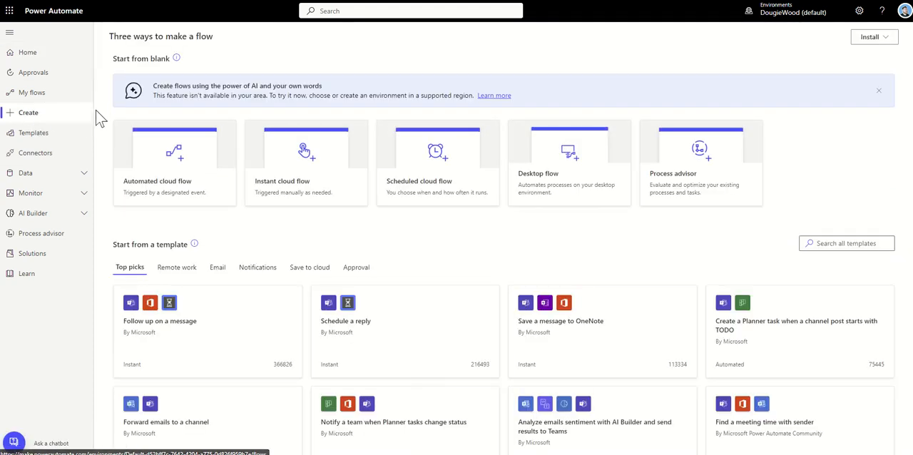
{"action": "mouse_move", "coordinate": [97, 127]}
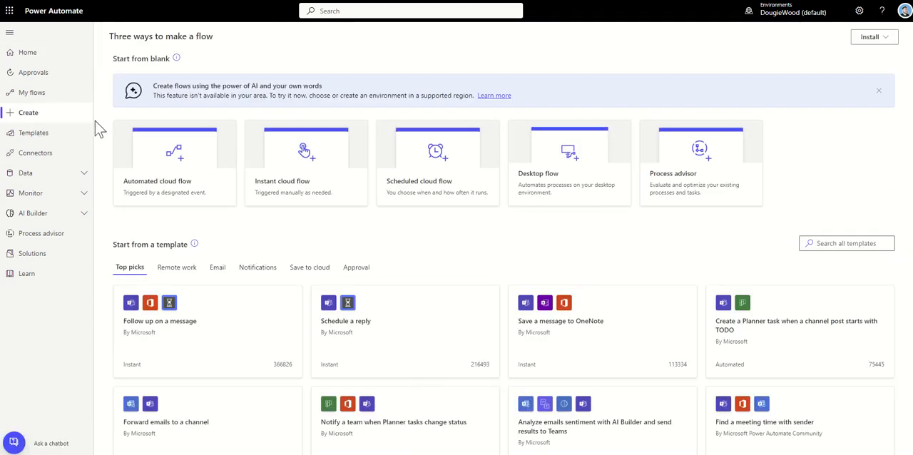
{"action": "mouse_move", "coordinate": [170, 184]}
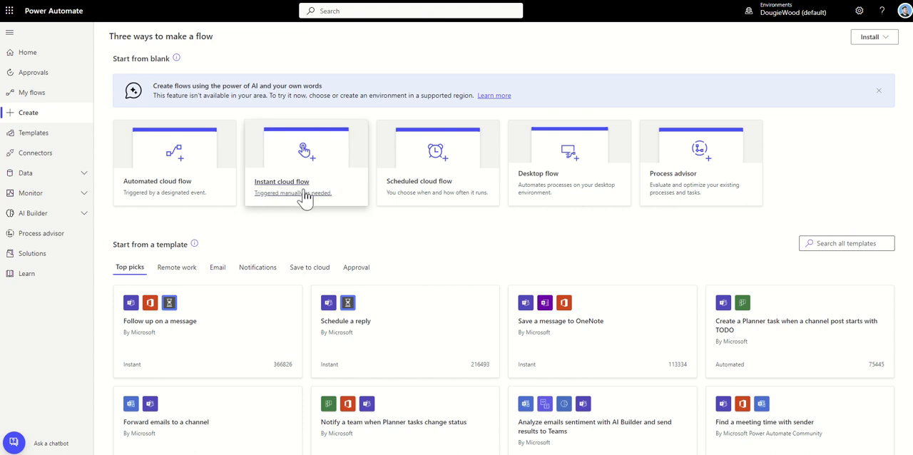
{"action": "mouse_move", "coordinate": [557, 233]}
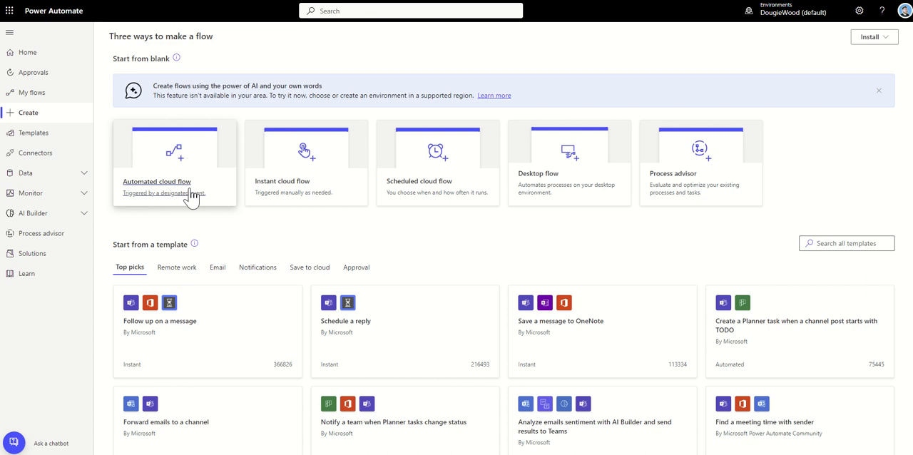
{"action": "mouse_move", "coordinate": [221, 186]}
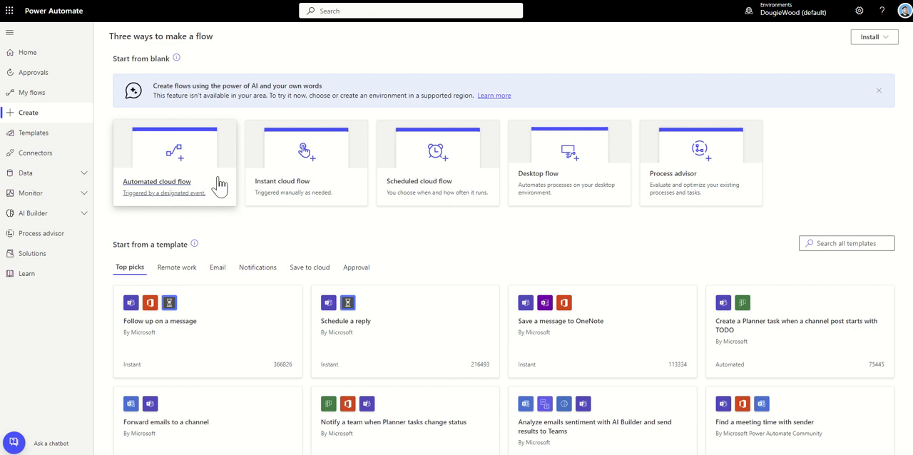
{"action": "mouse_move", "coordinate": [225, 199]}
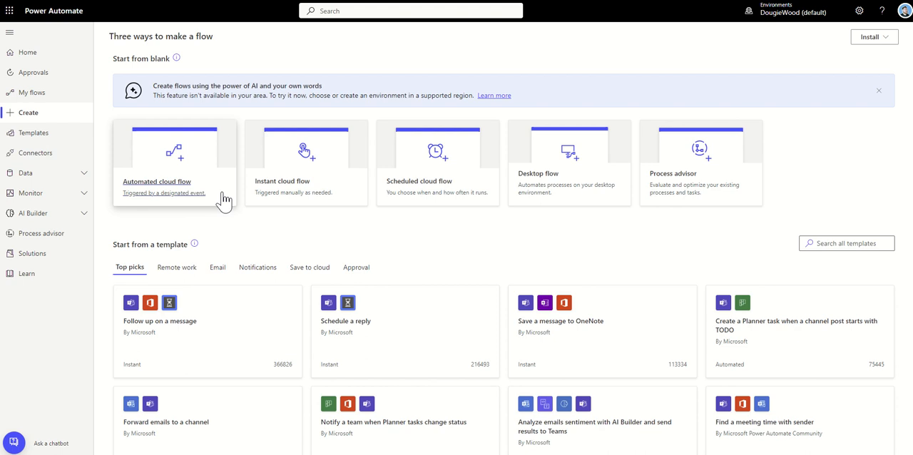
{"action": "mouse_move", "coordinate": [171, 216]}
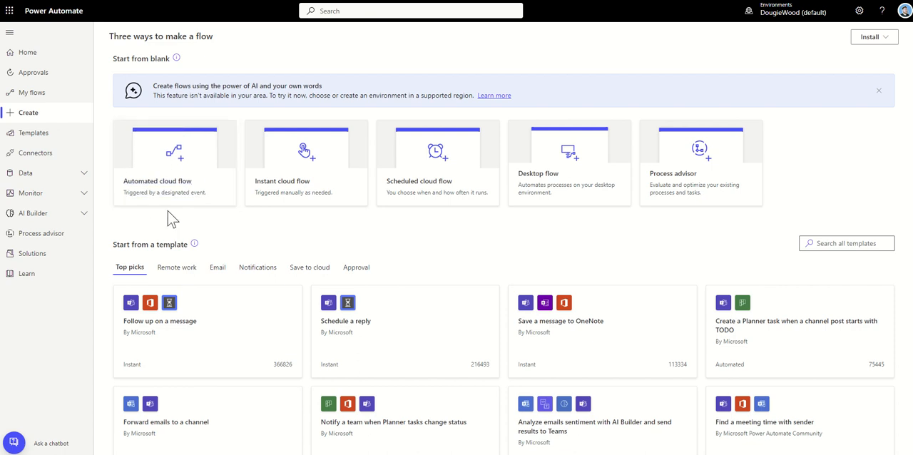
{"action": "mouse_move", "coordinate": [212, 220]}
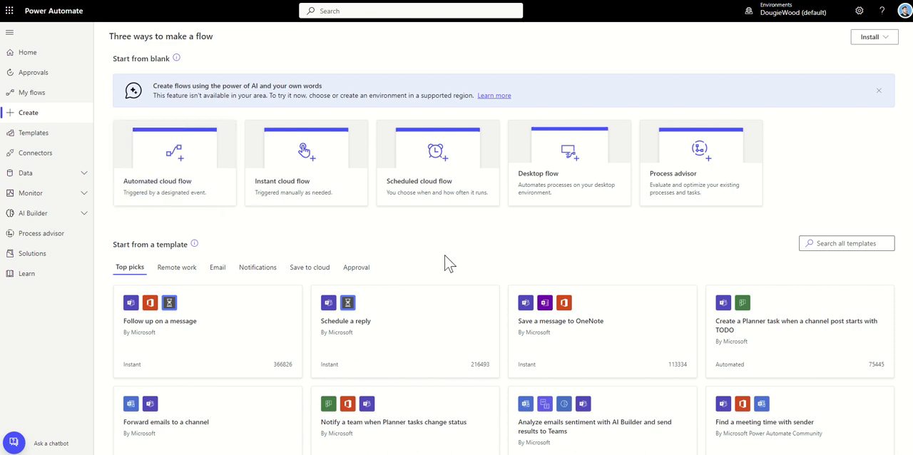
{"action": "mouse_move", "coordinate": [391, 170]}
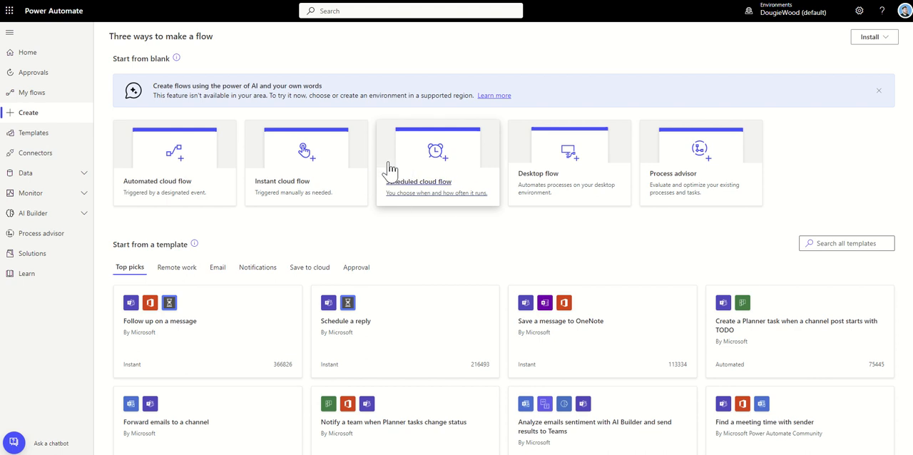
{"action": "mouse_move", "coordinate": [374, 246]}
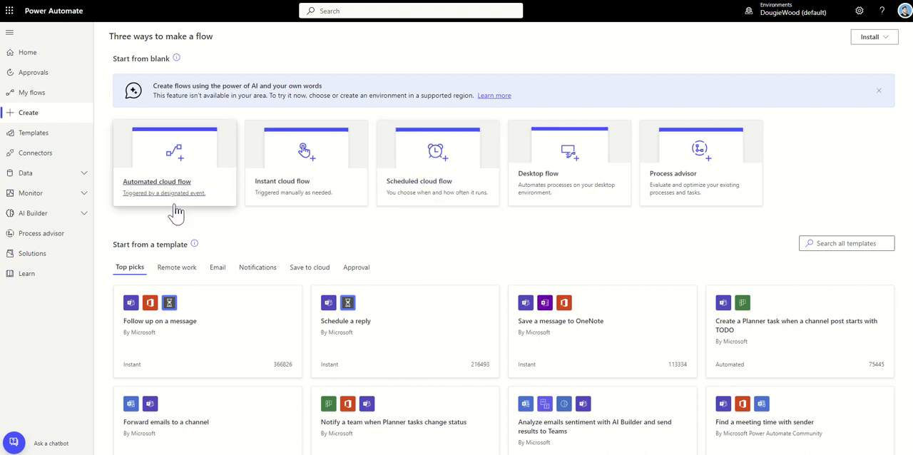
{"action": "mouse_move", "coordinate": [184, 222]}
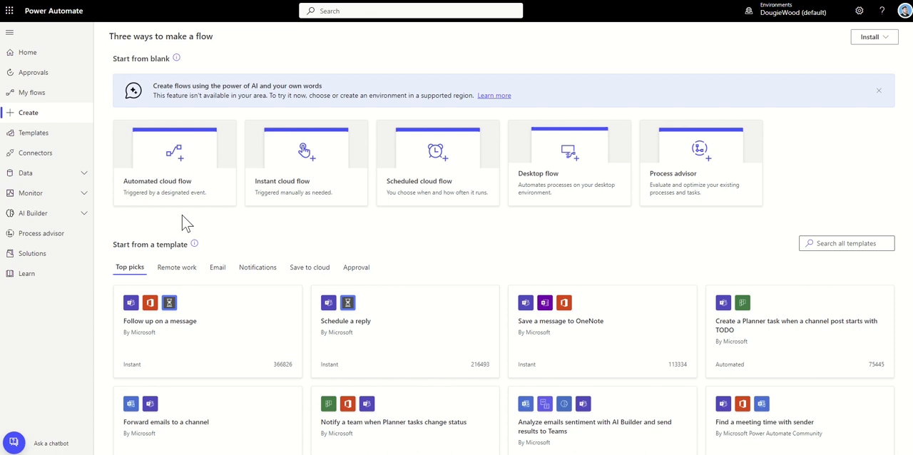
{"action": "mouse_move", "coordinate": [246, 229]}
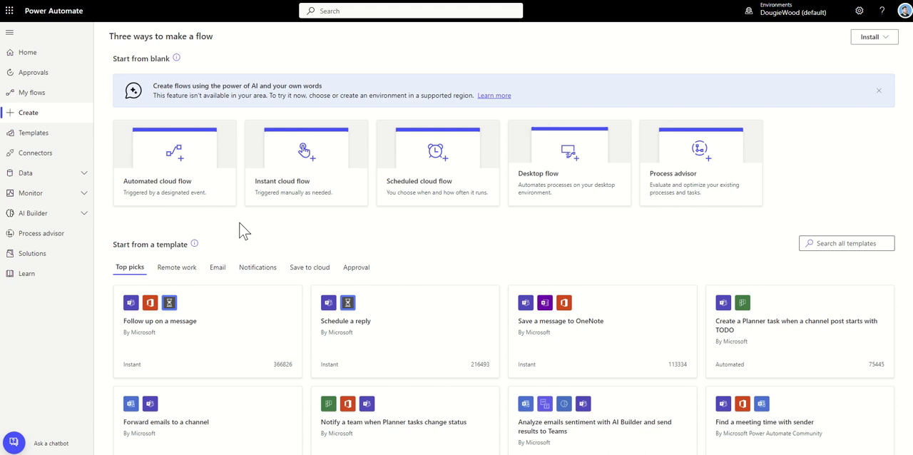
{"action": "mouse_move", "coordinate": [415, 245]}
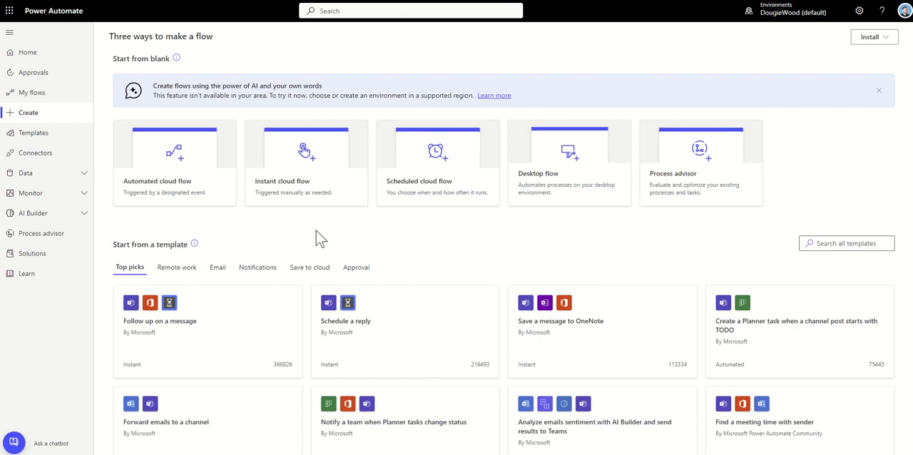
{"action": "mouse_move", "coordinate": [299, 223]}
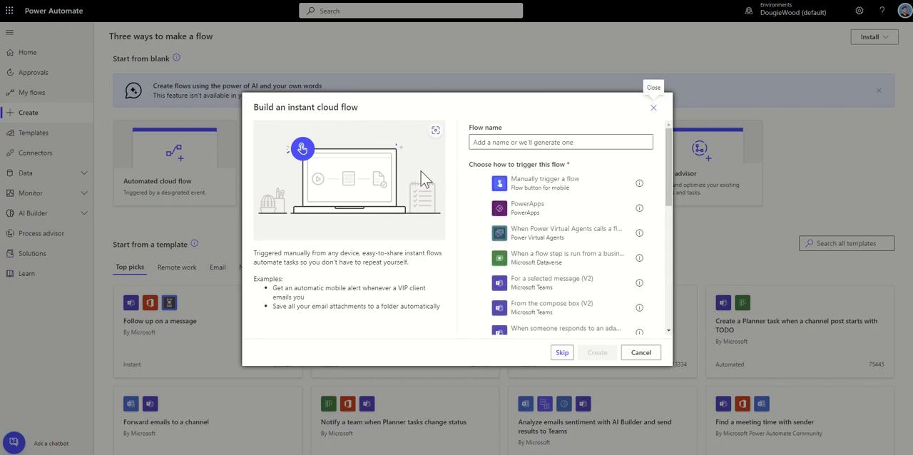
Skip the instant cloud flow setup to reach the designer with a manual trigger.
{"action": "left_click", "coordinate": [562, 182]}
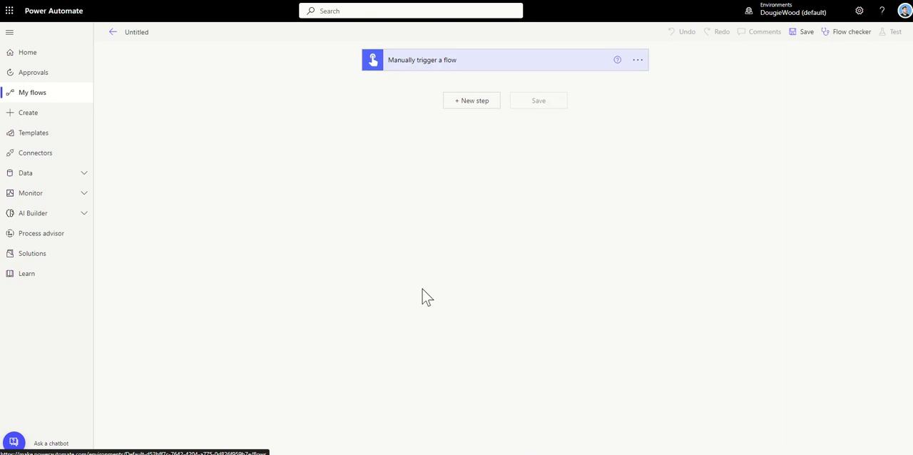
{"action": "mouse_move", "coordinate": [438, 94]}
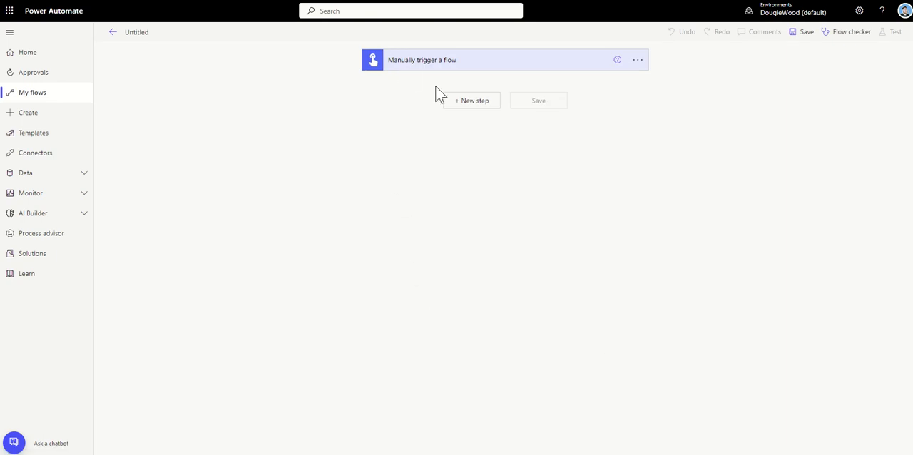
{"action": "mouse_move", "coordinate": [431, 76]}
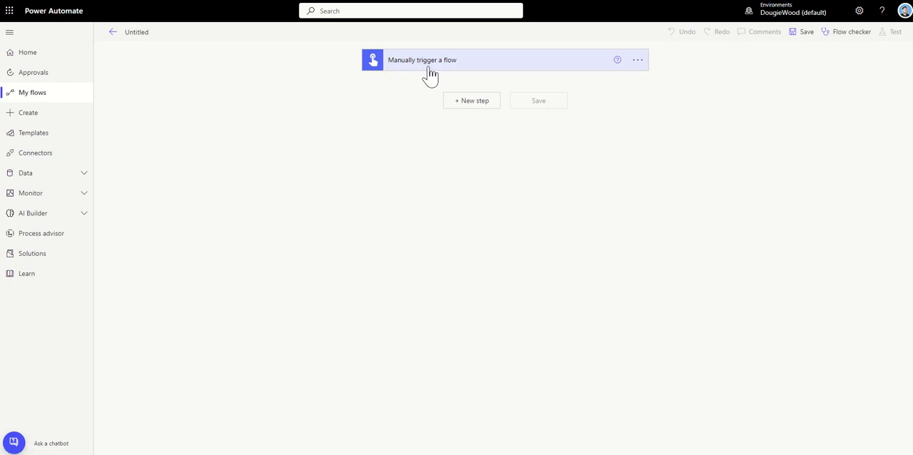
{"action": "left_click", "coordinate": [428, 60]}
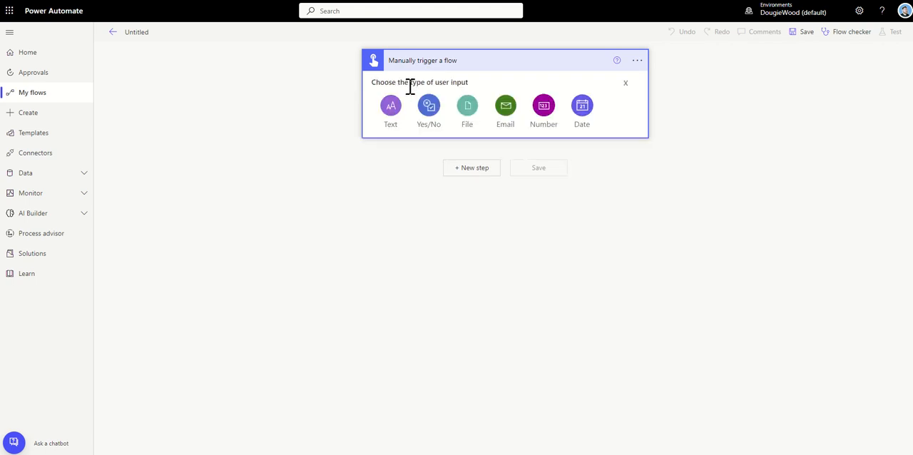
{"action": "mouse_move", "coordinate": [407, 97]}
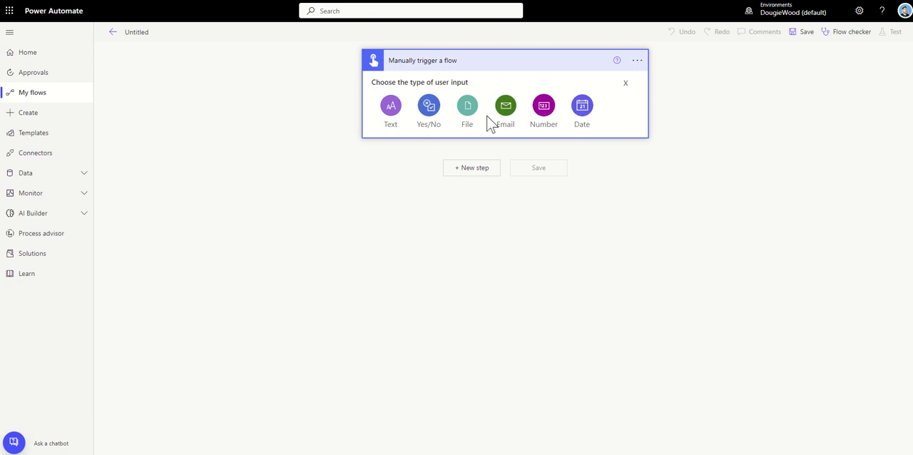
{"action": "mouse_move", "coordinate": [563, 122]}
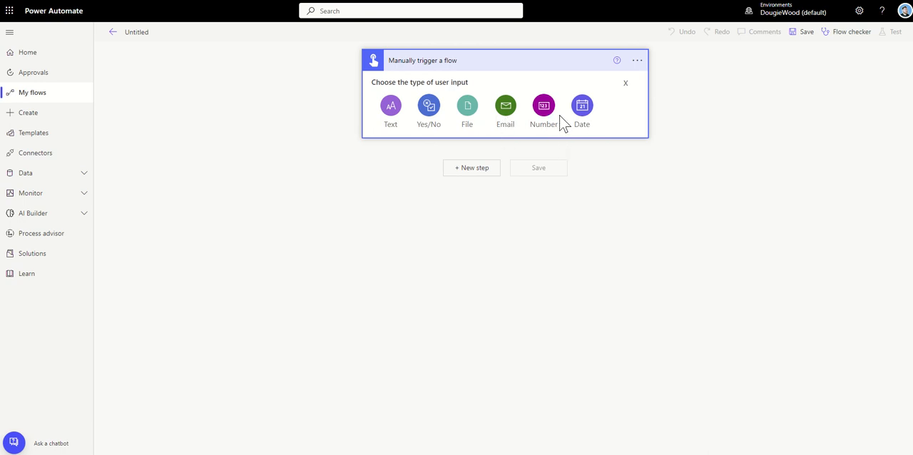
{"action": "mouse_move", "coordinate": [397, 145]}
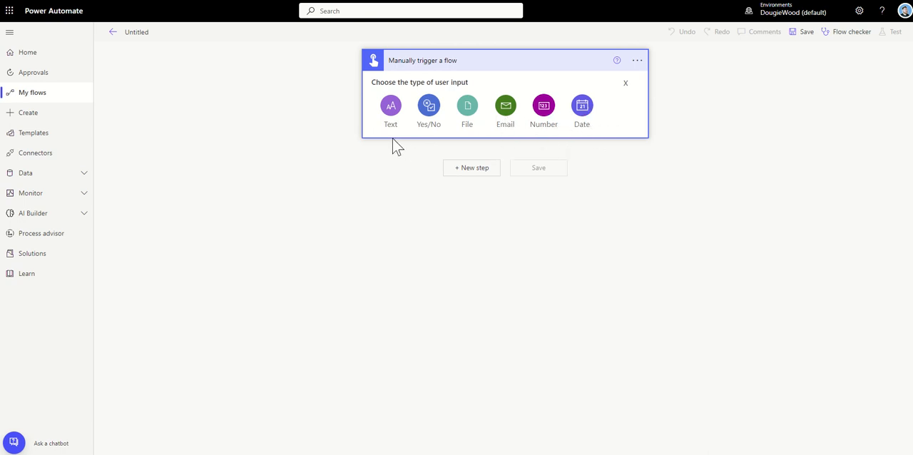
{"action": "mouse_move", "coordinate": [362, 164]}
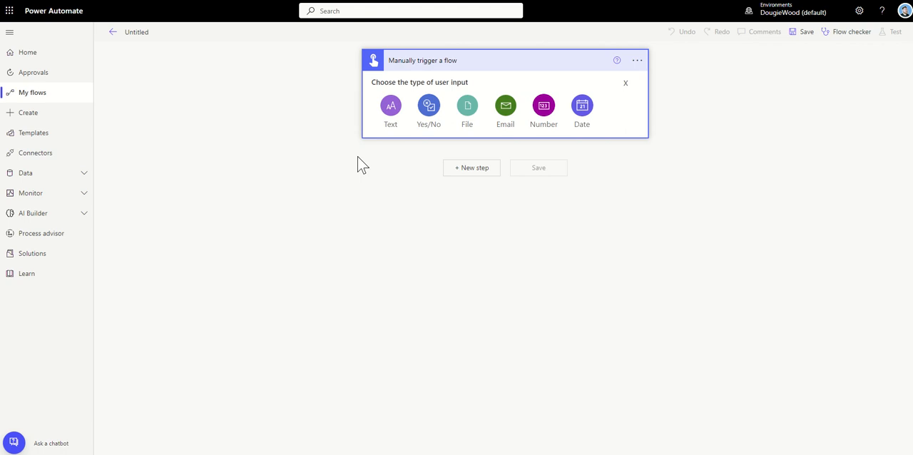
{"action": "mouse_move", "coordinate": [360, 182]}
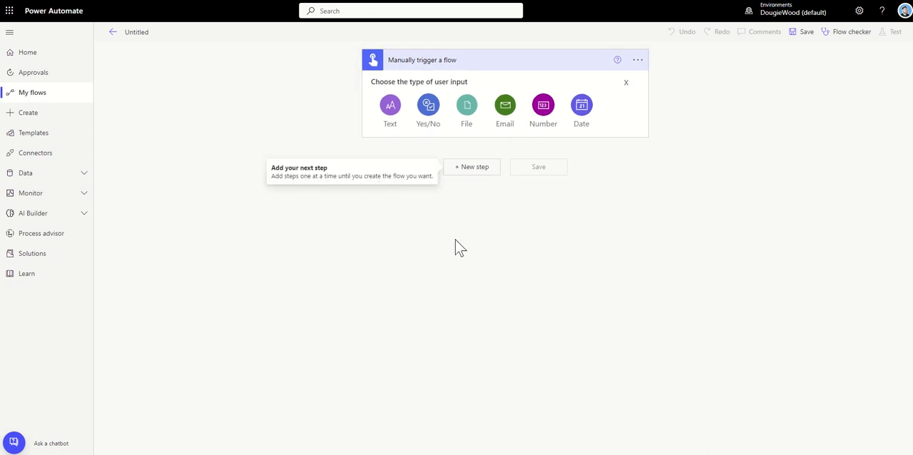
{"action": "mouse_move", "coordinate": [445, 214]}
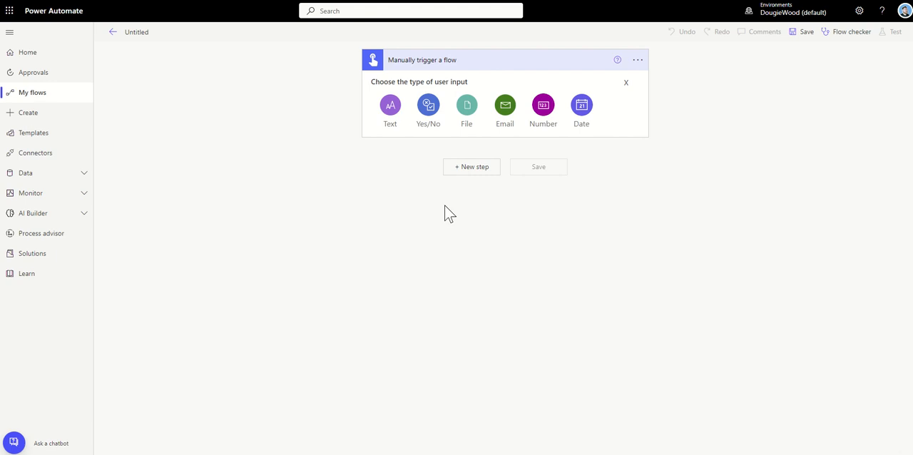
{"action": "mouse_move", "coordinate": [465, 196]}
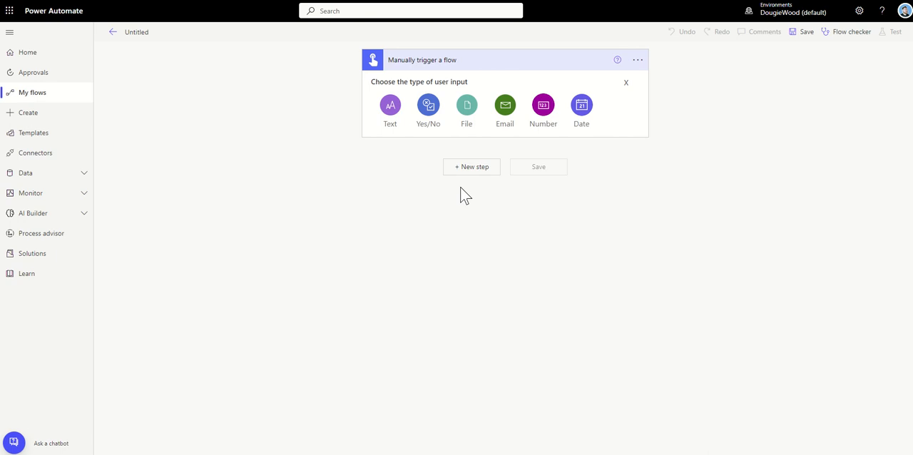
{"action": "mouse_move", "coordinate": [394, 200]}
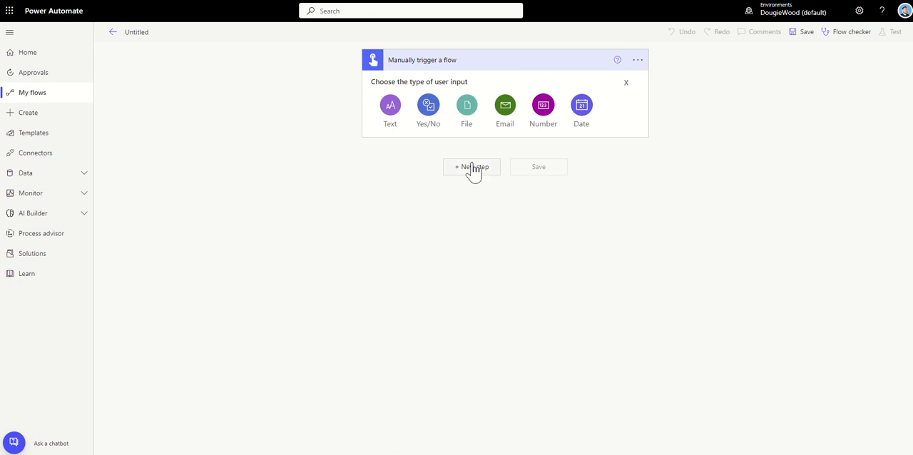
{"action": "mouse_move", "coordinate": [458, 200]}
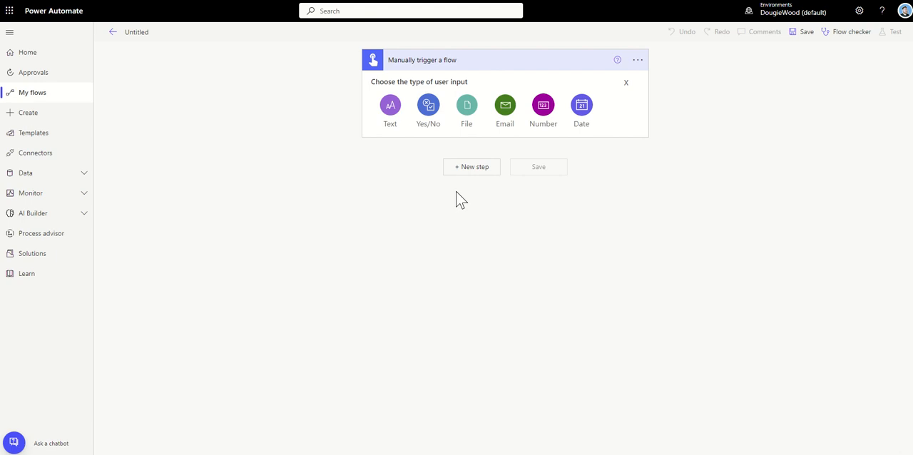
{"action": "mouse_move", "coordinate": [454, 83]}
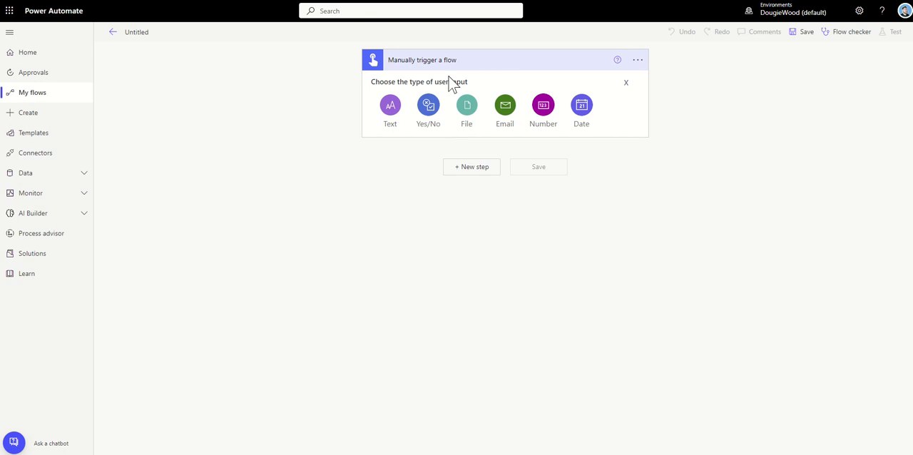
{"action": "mouse_move", "coordinate": [476, 194]}
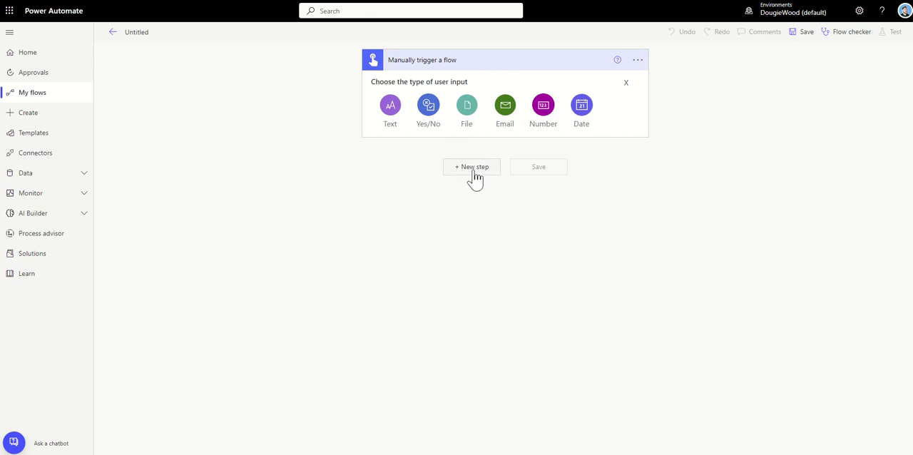
Add a new step and choose the SharePoint connector found by searching 'SHARE'.
{"action": "left_click", "coordinate": [471, 166]}
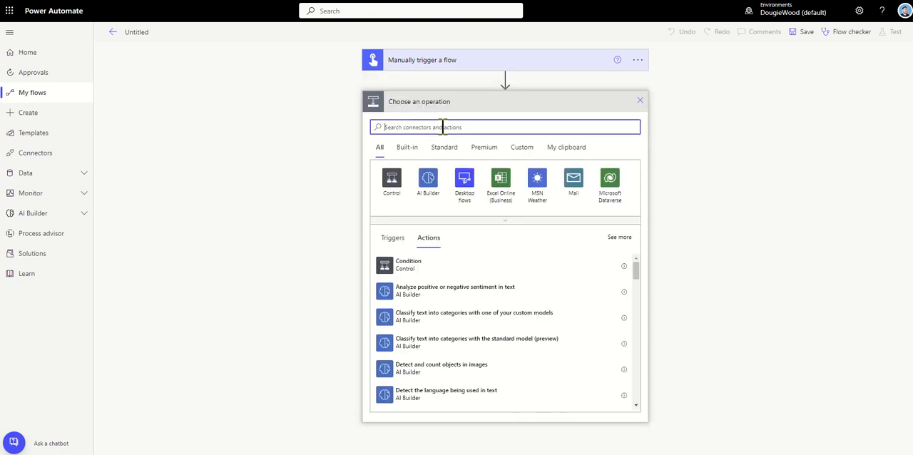
{"action": "type", "text": "SHARE"}
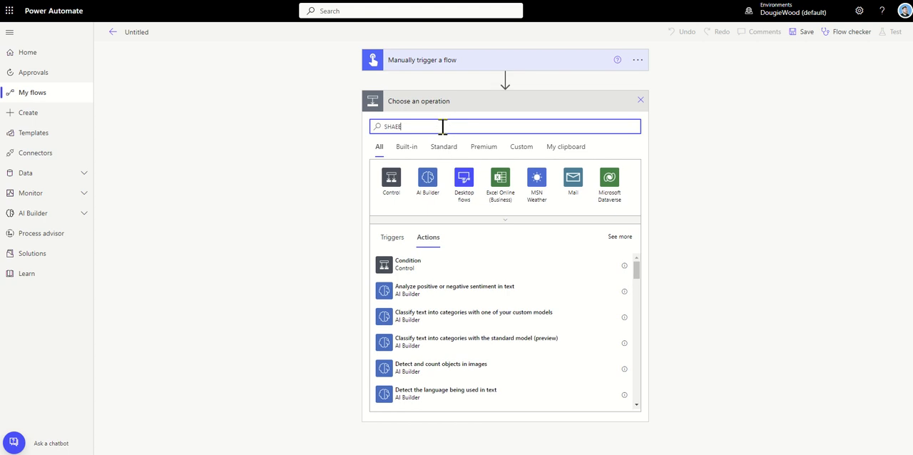
{"action": "key", "text": "Backspace"}
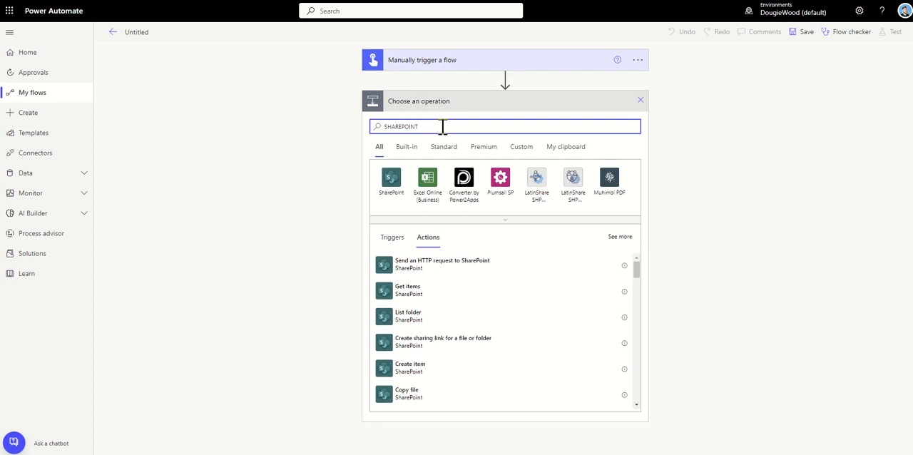
{"action": "left_click", "coordinate": [391, 181]}
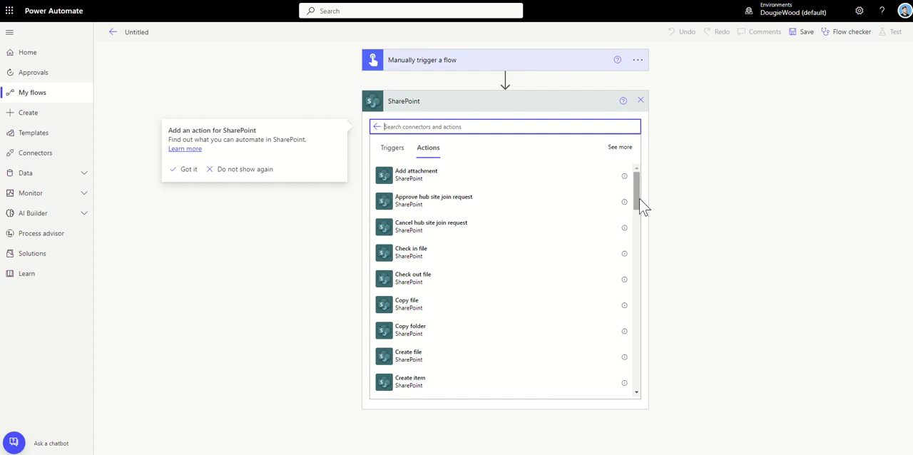
Filter SharePoint actions by 'ITEM' and add Create item to the flow.
{"action": "scroll", "scroll_direction": "down", "scroll_amount": 3}
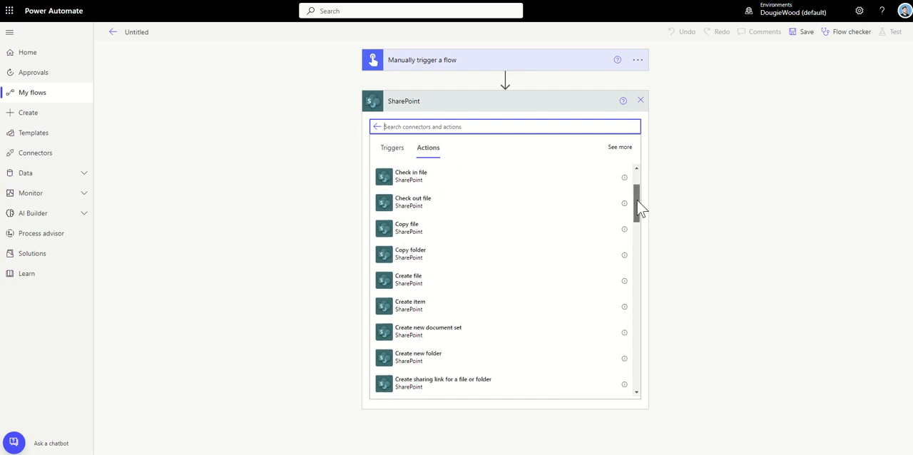
{"action": "scroll", "scroll_direction": "down", "scroll_amount": 3}
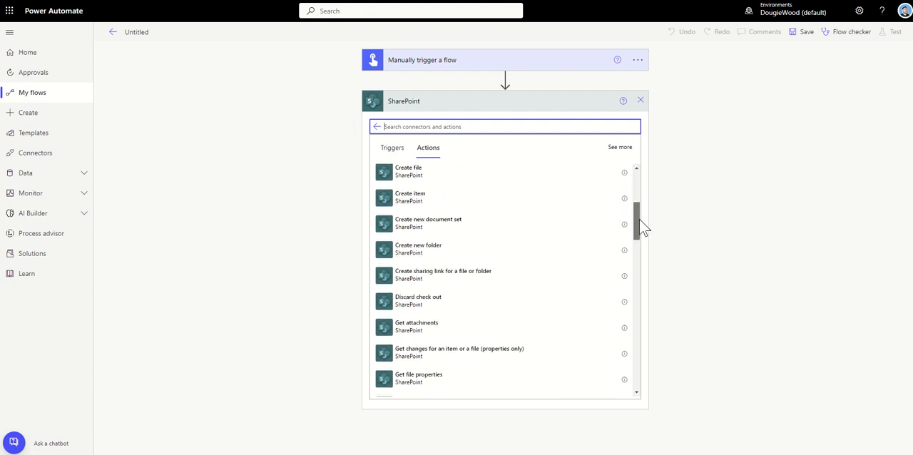
{"action": "scroll", "scroll_direction": "down", "scroll_amount": 3}
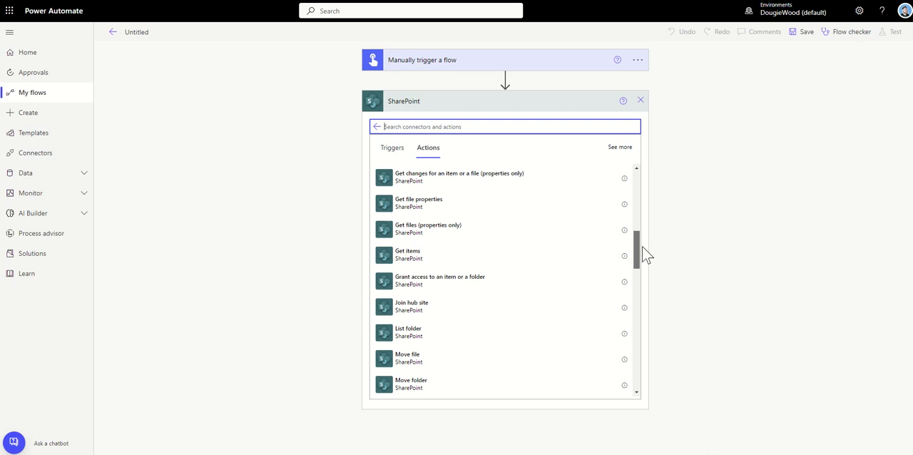
{"action": "scroll", "scroll_direction": "down", "scroll_amount": 3}
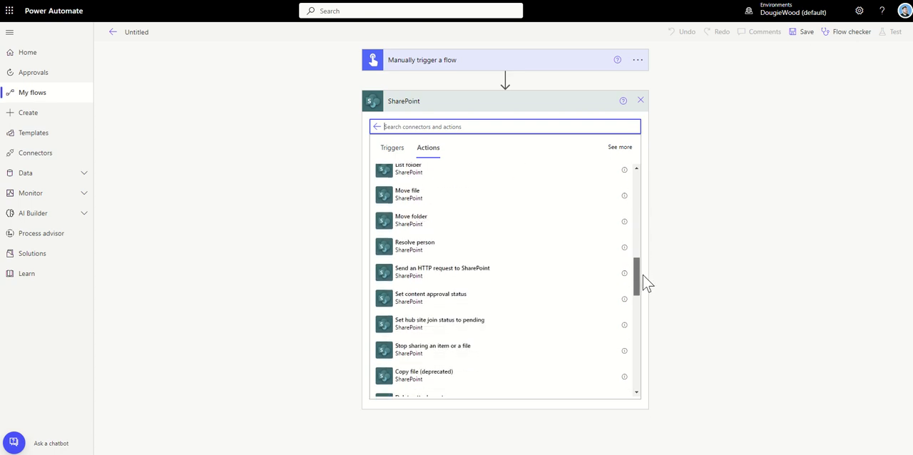
{"action": "scroll", "scroll_direction": "down", "scroll_amount": 3}
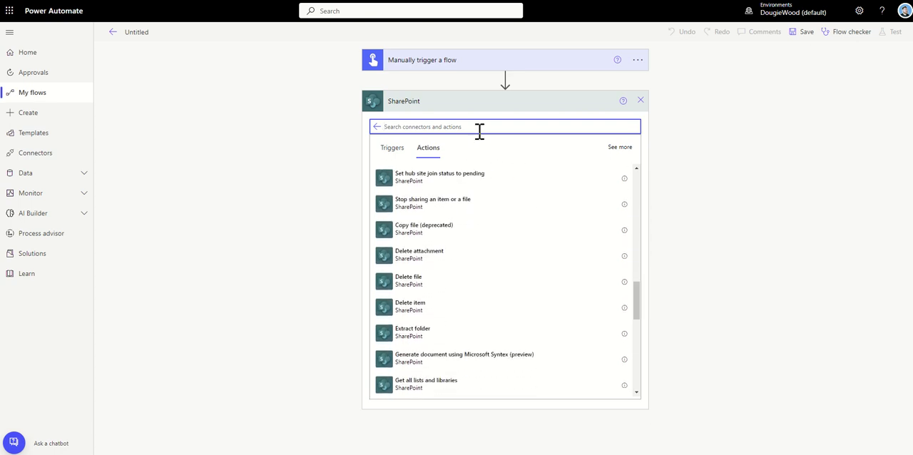
{"action": "type", "text": "ITEM"}
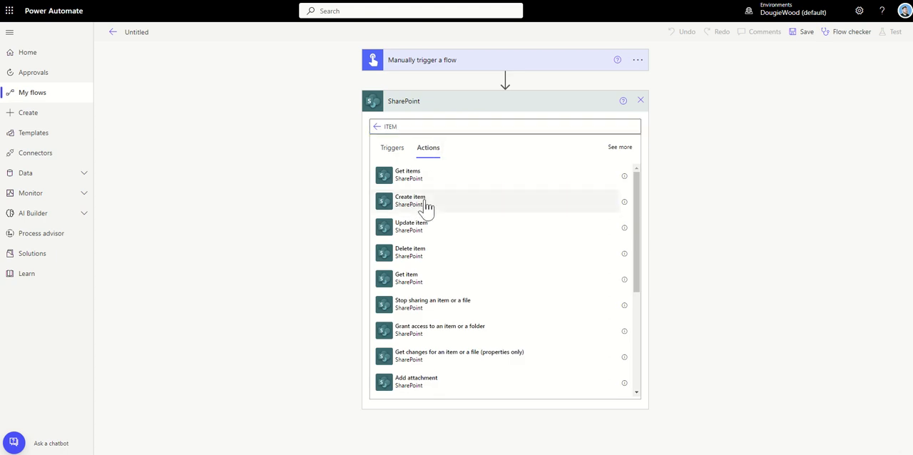
{"action": "left_click", "coordinate": [411, 200]}
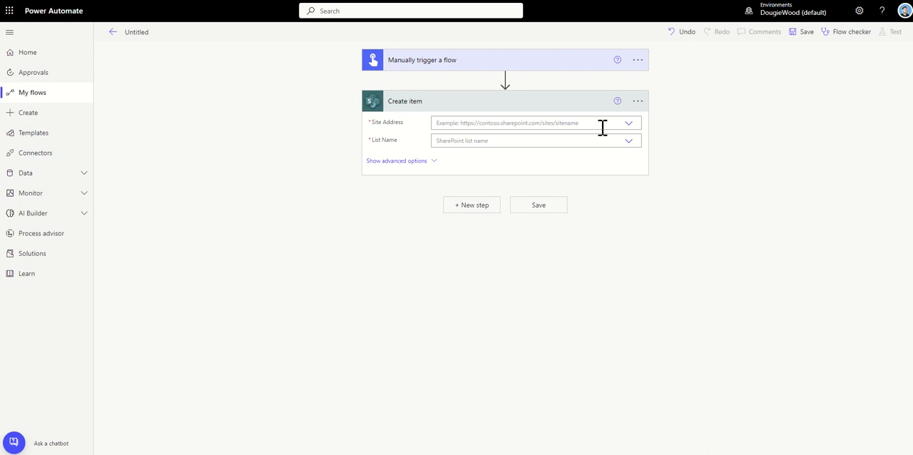
Target the Create item action at The Hub site and Examples list, then focus its Title field.
{"action": "left_click", "coordinate": [627, 123]}
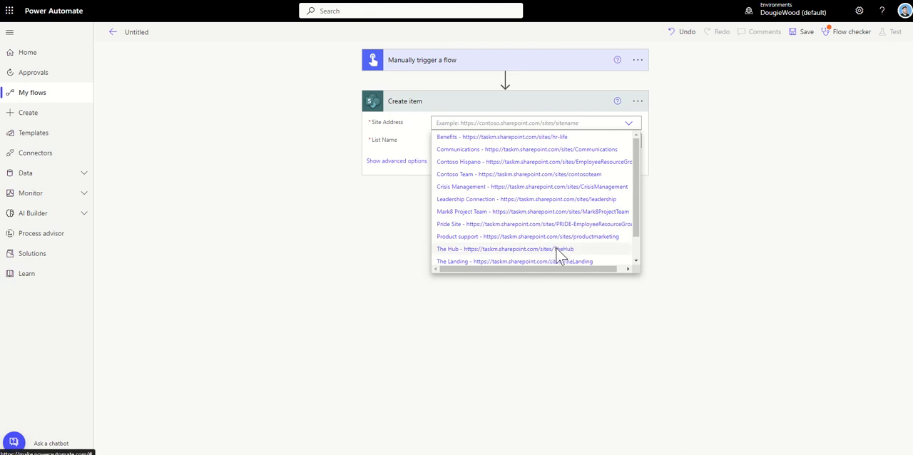
{"action": "left_click", "coordinate": [506, 249]}
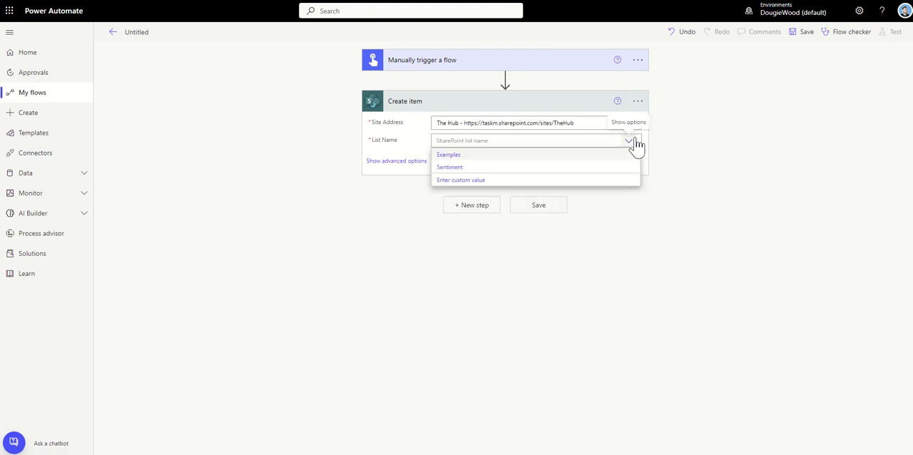
{"action": "left_click", "coordinate": [448, 154]}
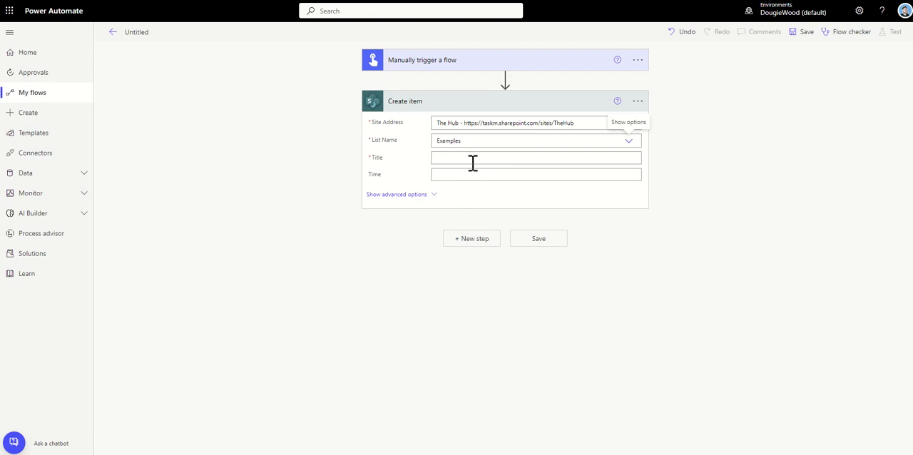
{"action": "left_click", "coordinate": [535, 157]}
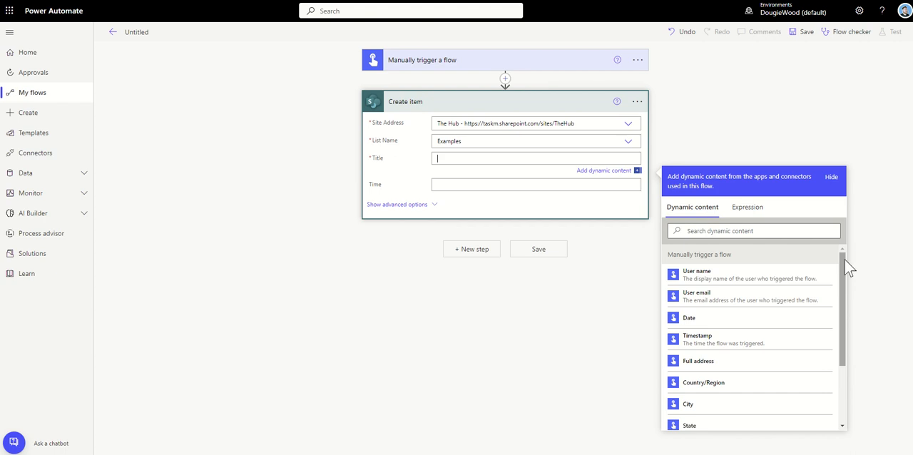
{"action": "mouse_move", "coordinate": [500, 71]}
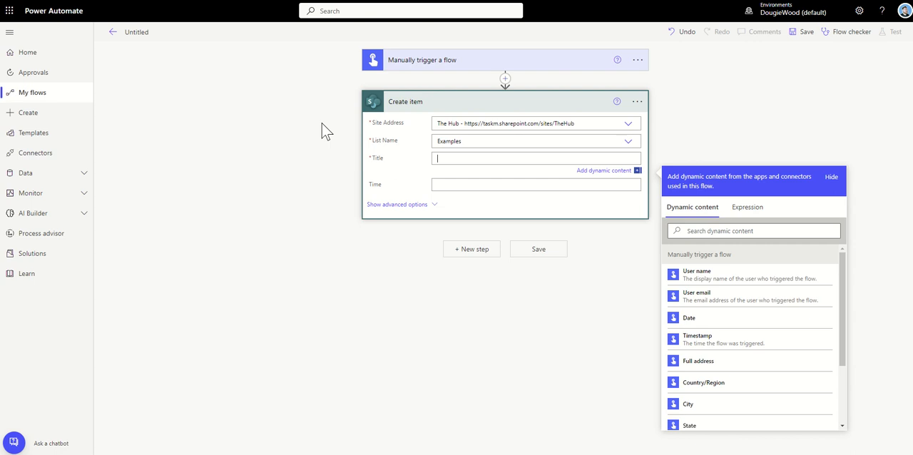
{"action": "mouse_move", "coordinate": [397, 84]}
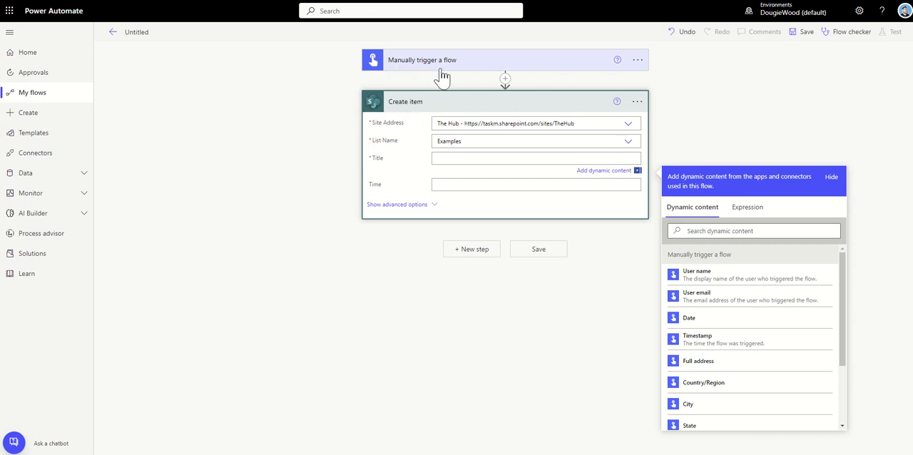
{"action": "mouse_move", "coordinate": [340, 108]}
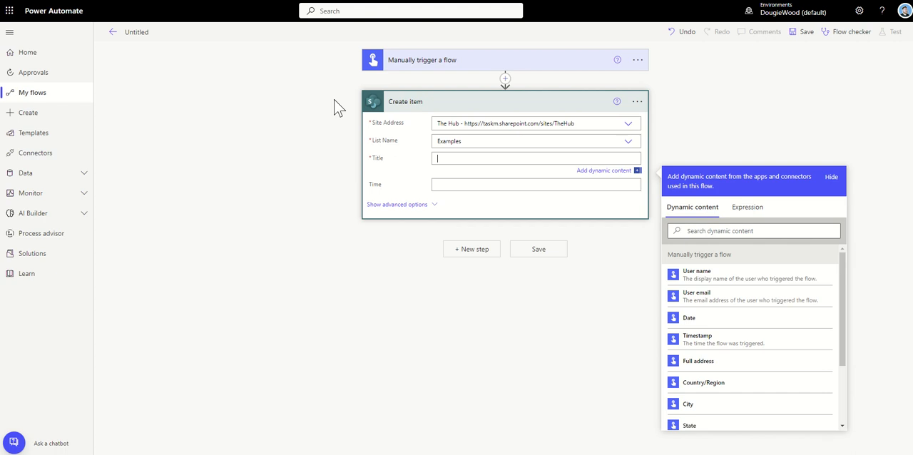
{"action": "mouse_move", "coordinate": [413, 78]}
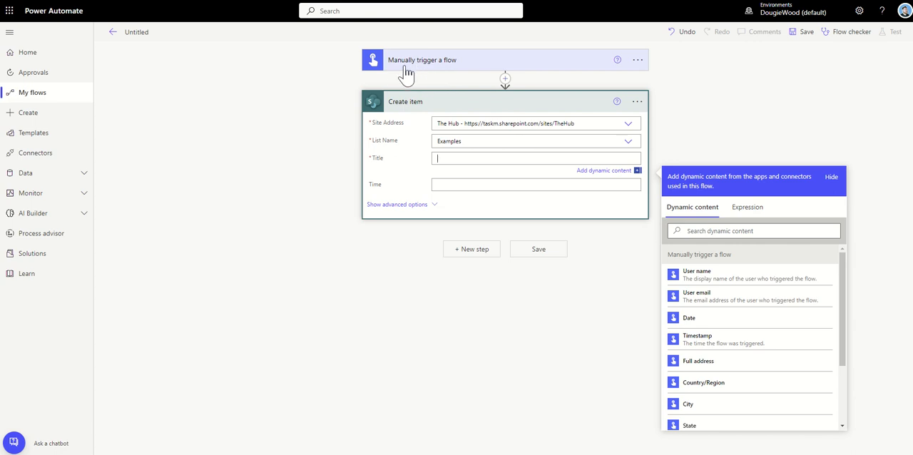
{"action": "mouse_move", "coordinate": [350, 100]}
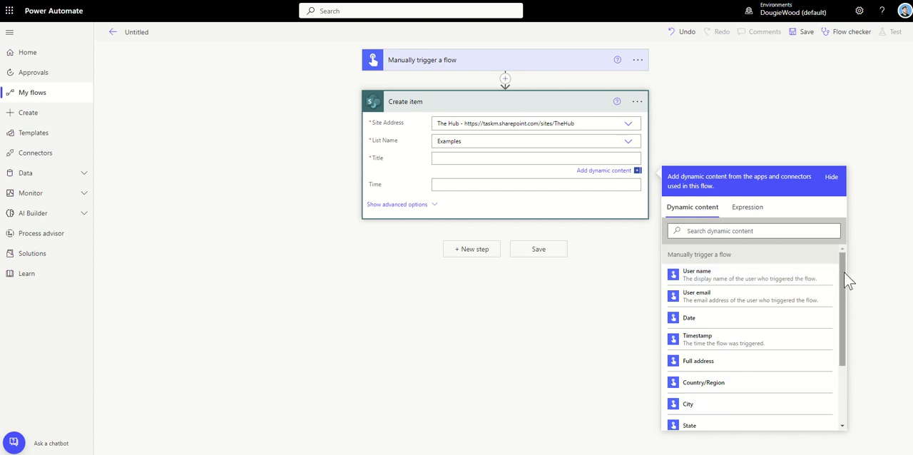
{"action": "mouse_move", "coordinate": [849, 294]}
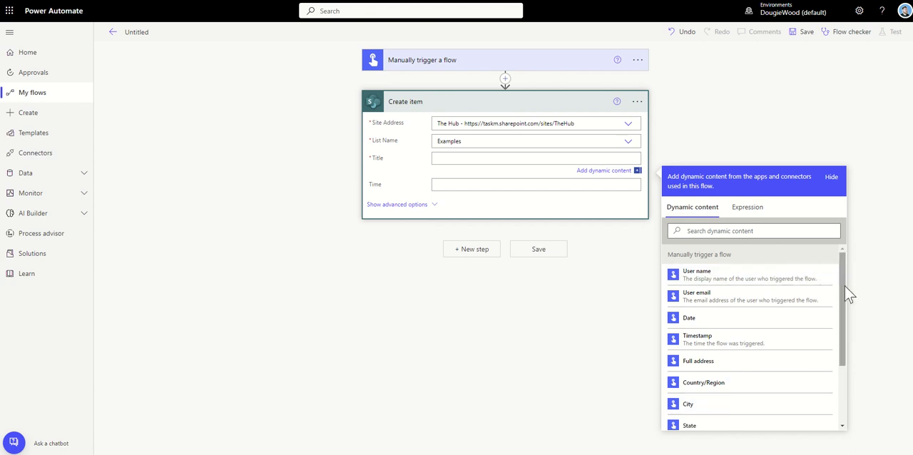
{"action": "mouse_move", "coordinate": [813, 297]}
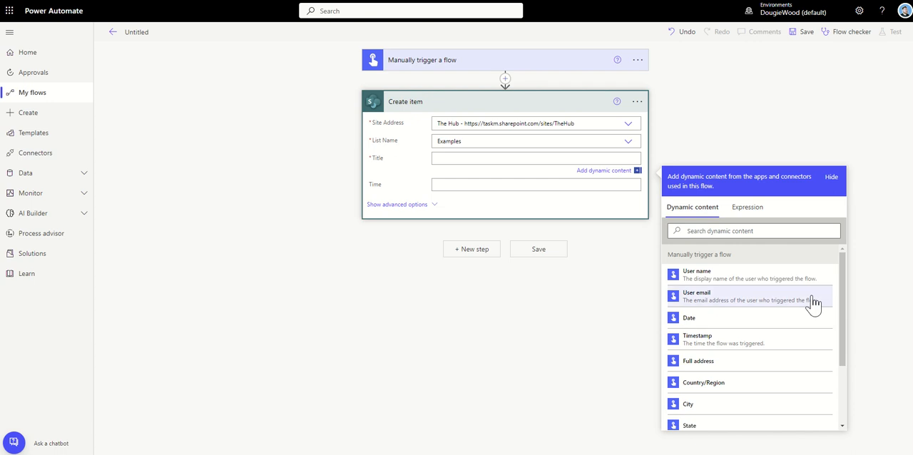
Browse the Title field's dynamic content for trigger values like email, timestamp and address.
{"action": "left_click", "coordinate": [534, 157]}
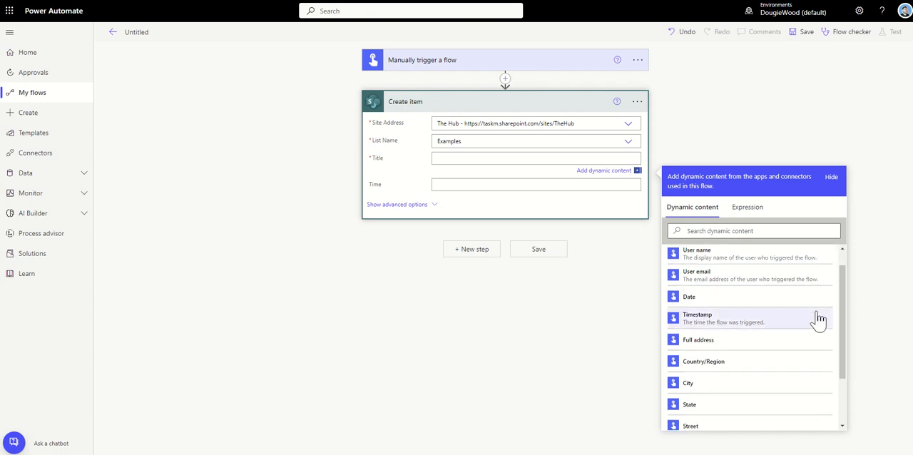
{"action": "scroll", "scroll_direction": "down", "scroll_amount": 3}
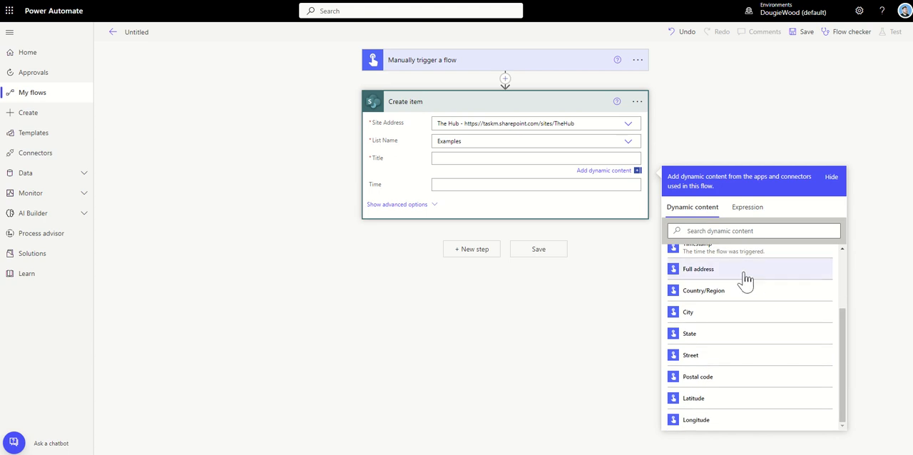
{"action": "mouse_move", "coordinate": [769, 279]}
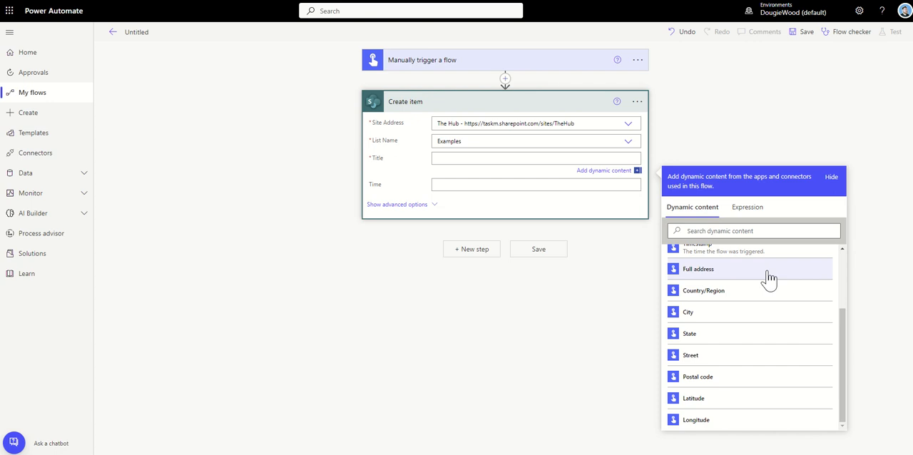
{"action": "mouse_move", "coordinate": [741, 297]}
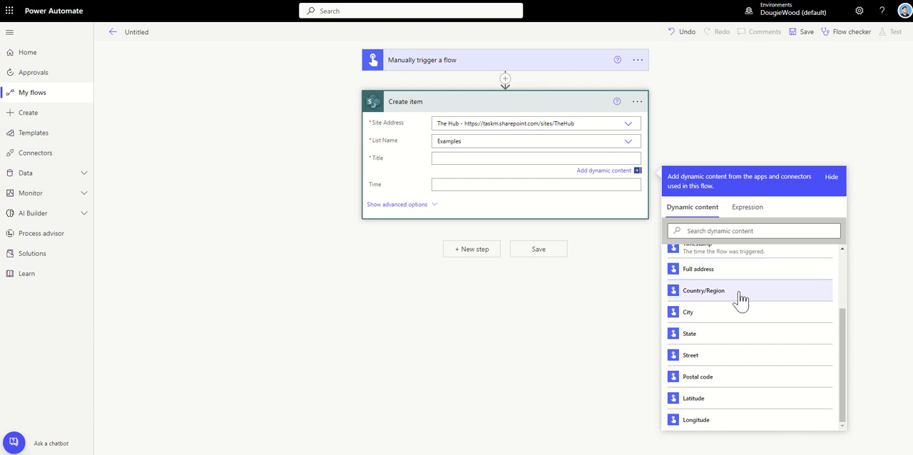
{"action": "mouse_move", "coordinate": [724, 340]}
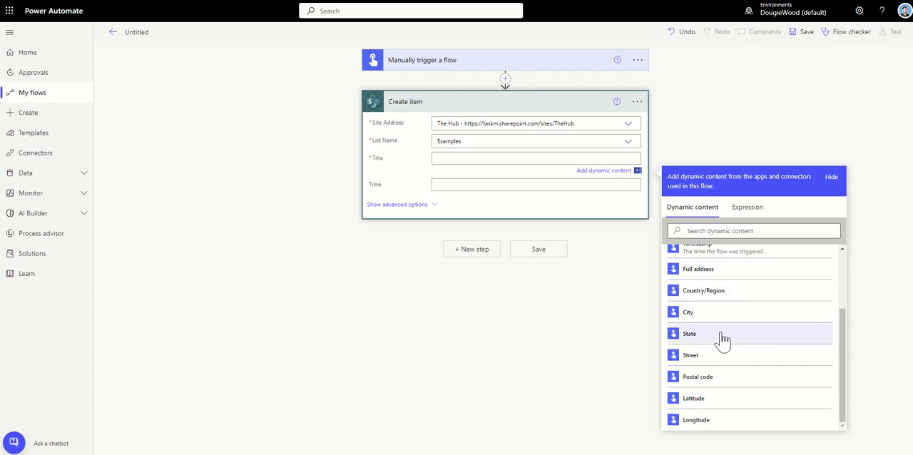
{"action": "mouse_move", "coordinate": [724, 376]}
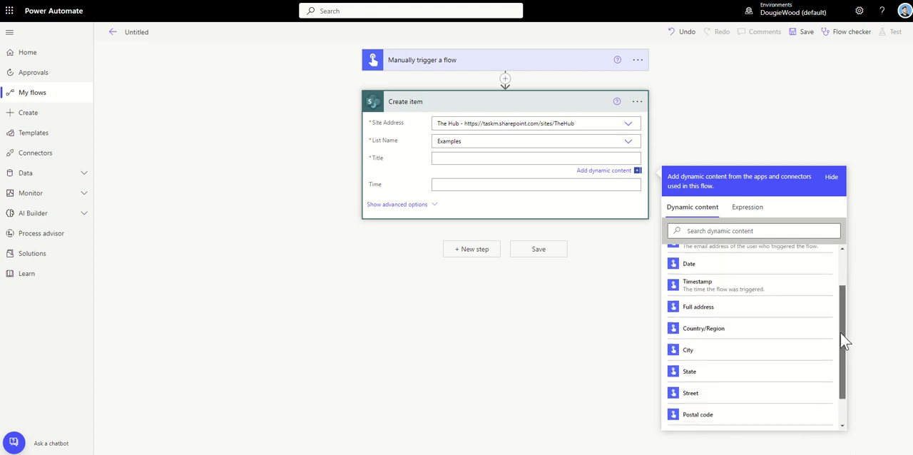
{"action": "scroll", "scroll_direction": "down", "scroll_amount": 3}
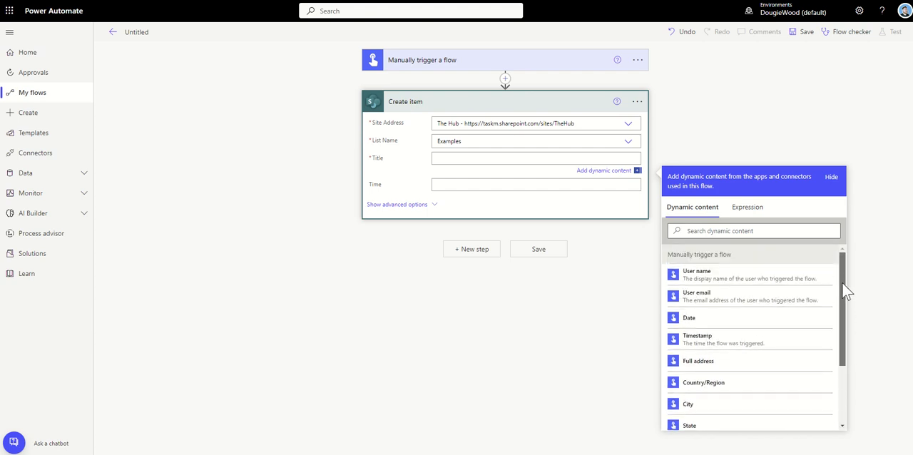
{"action": "scroll", "scroll_direction": "down", "scroll_amount": 3}
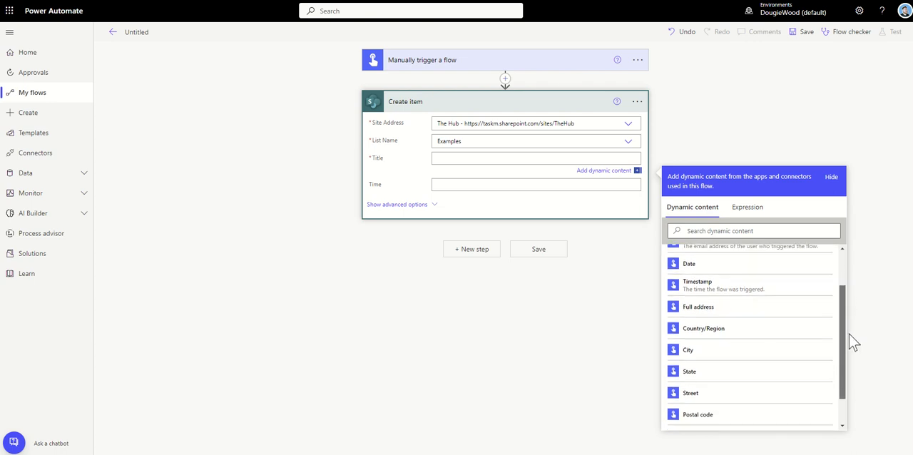
{"action": "scroll", "scroll_direction": "down", "scroll_amount": 3}
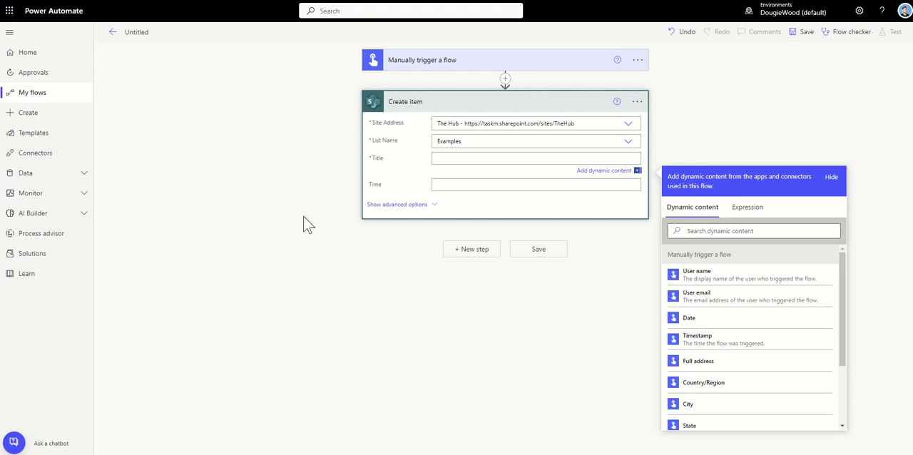
{"action": "mouse_move", "coordinate": [231, 48]}
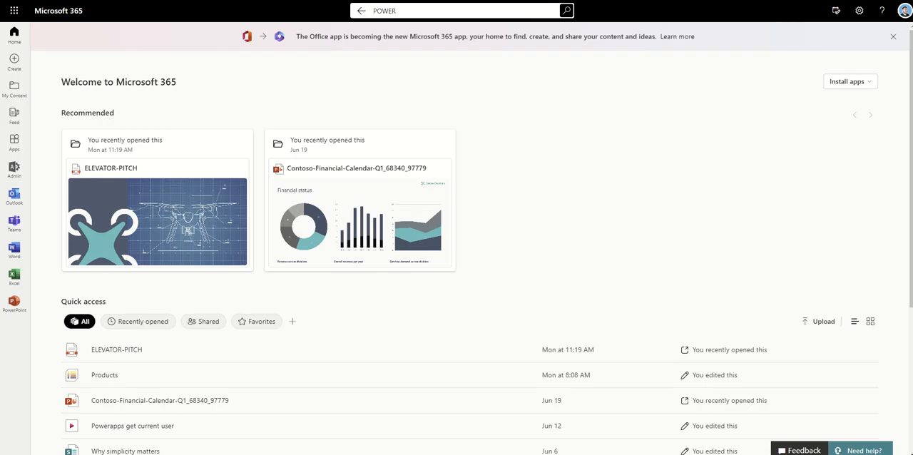
Search Microsoft 365 for 'THE', open The Hub site result, then search 'LIST'.
{"action": "left_click", "coordinate": [456, 10]}
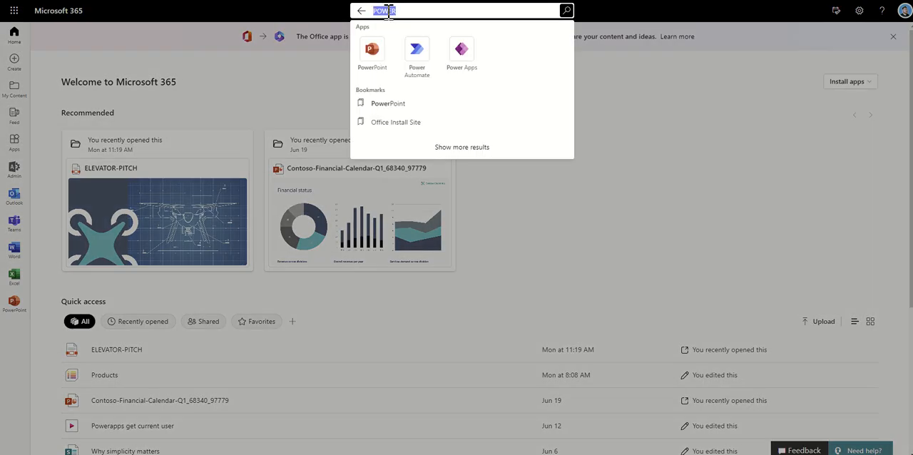
{"action": "type", "text": "THE HUB"}
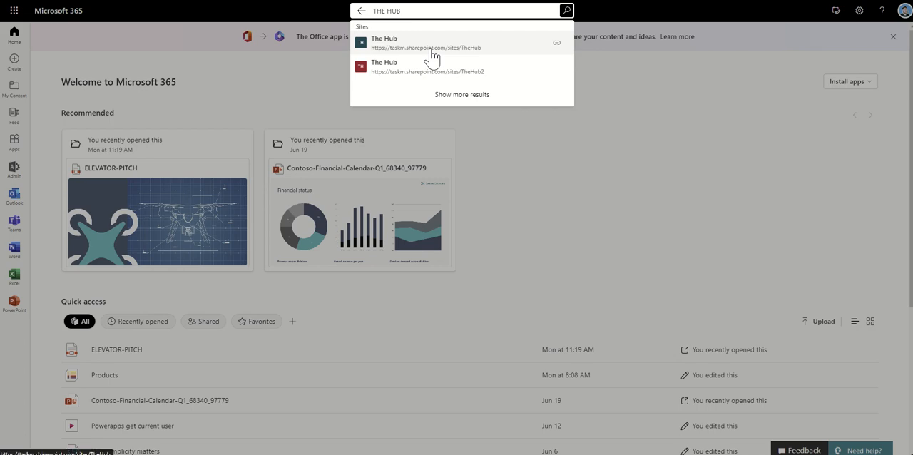
{"action": "left_click", "coordinate": [385, 43]}
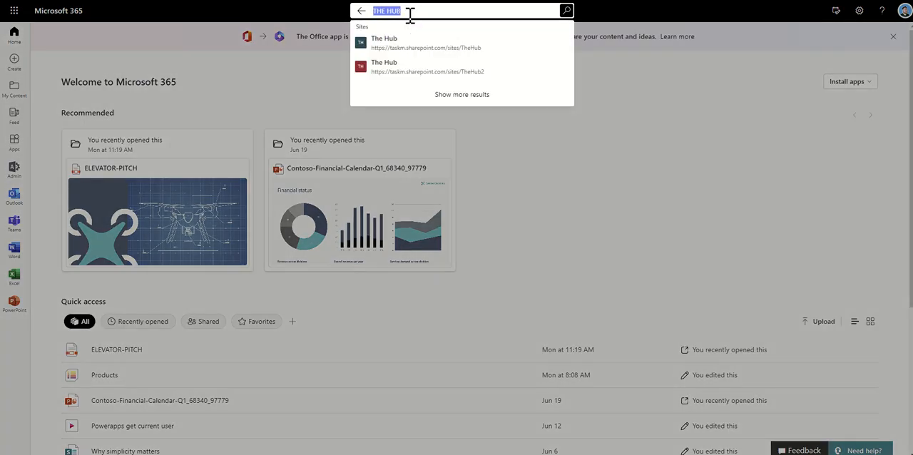
{"action": "type", "text": "LIST"}
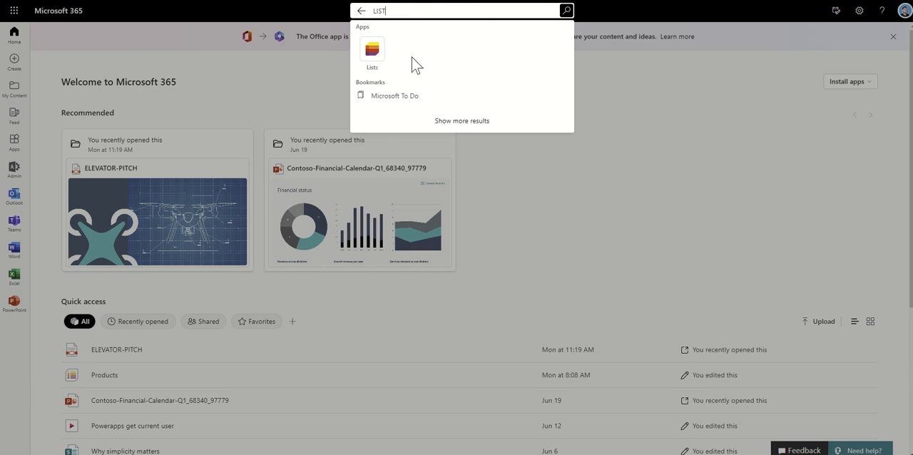
{"action": "mouse_move", "coordinate": [396, 56]}
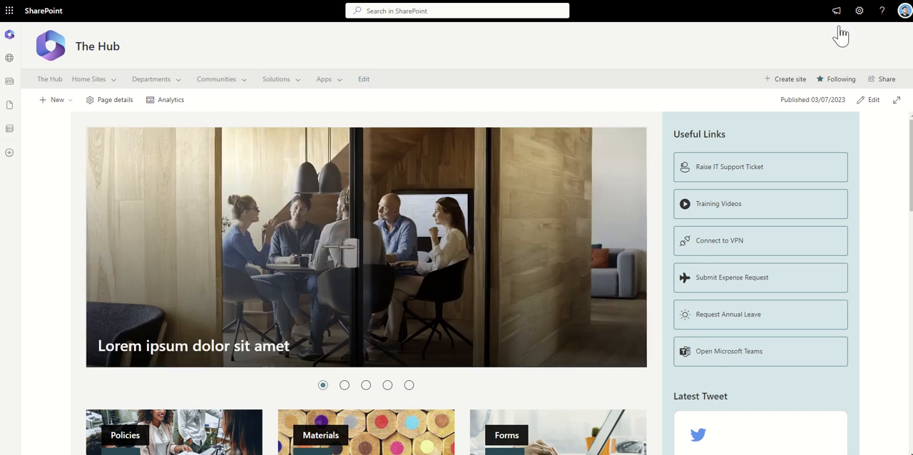
Reach The Hub site's Site contents via the Settings gear.
{"action": "left_click", "coordinate": [858, 12]}
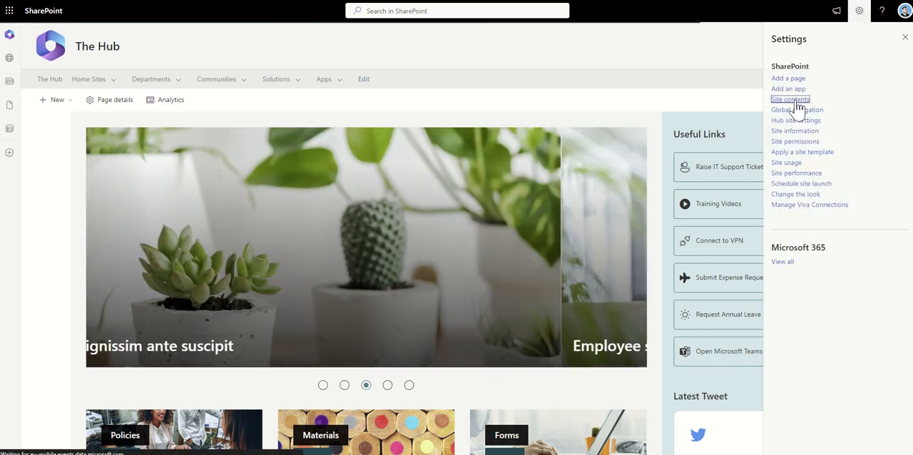
{"action": "left_click", "coordinate": [791, 100]}
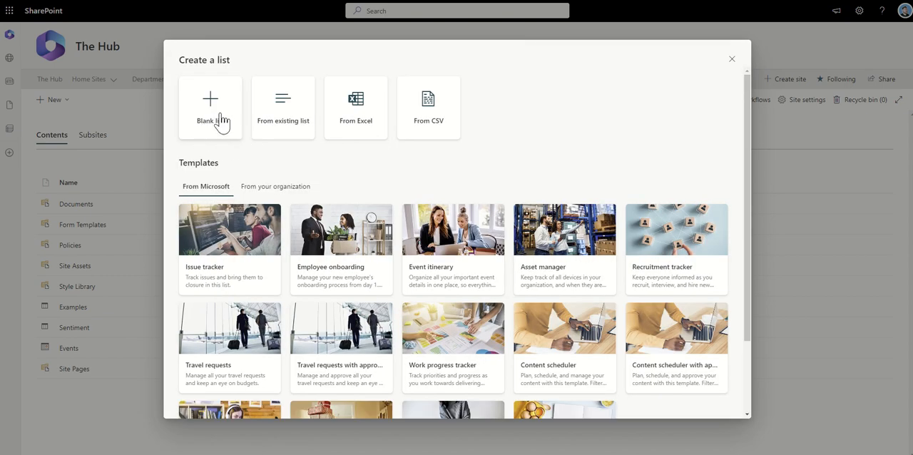
Create a blank list named 'Clocking In and Out System'.
{"action": "left_click", "coordinate": [209, 107]}
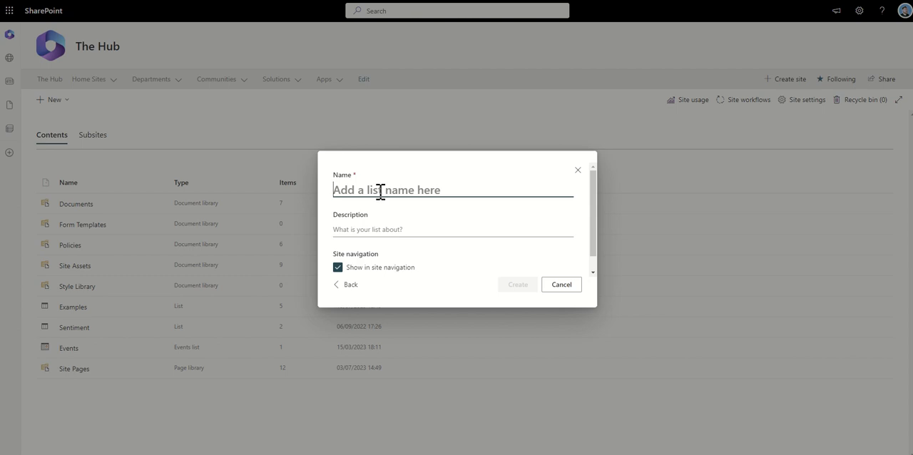
{"action": "type", "text": "C"}
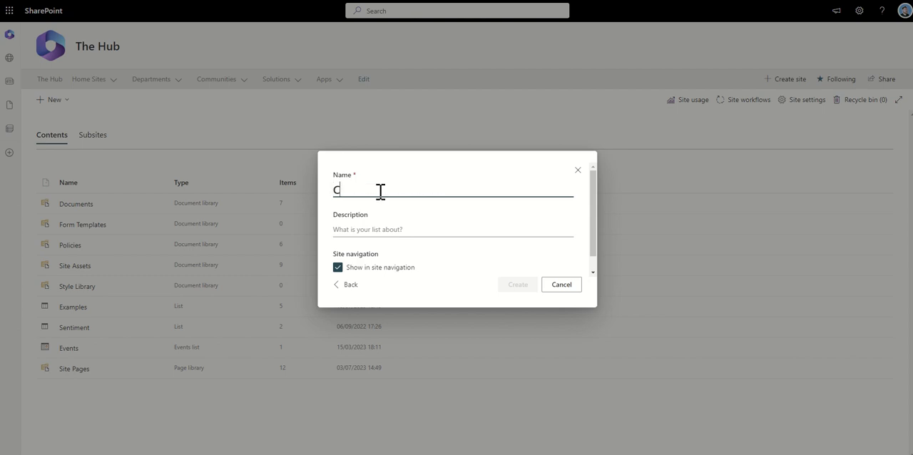
{"action": "type", "text": "locking In"}
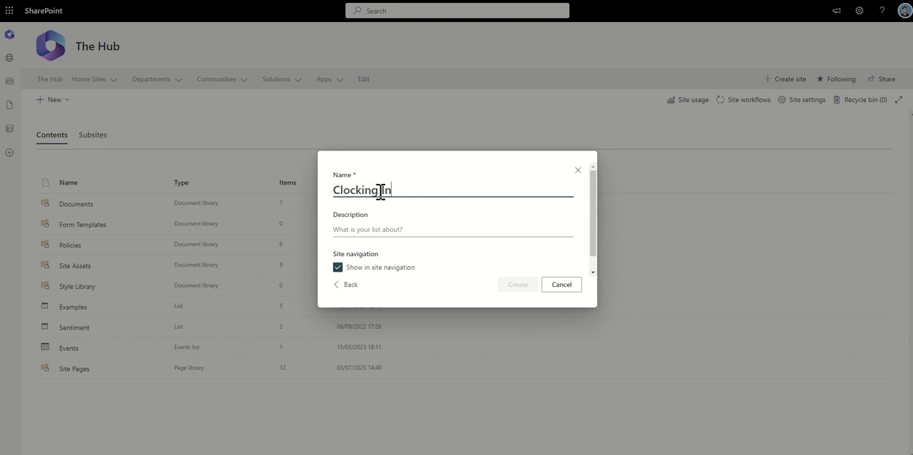
{"action": "type", "text": "and Out System"}
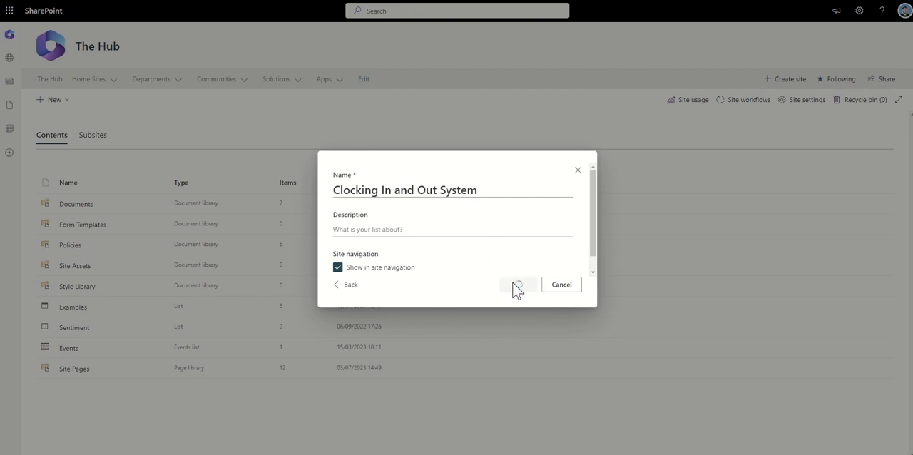
{"action": "left_click", "coordinate": [519, 284]}
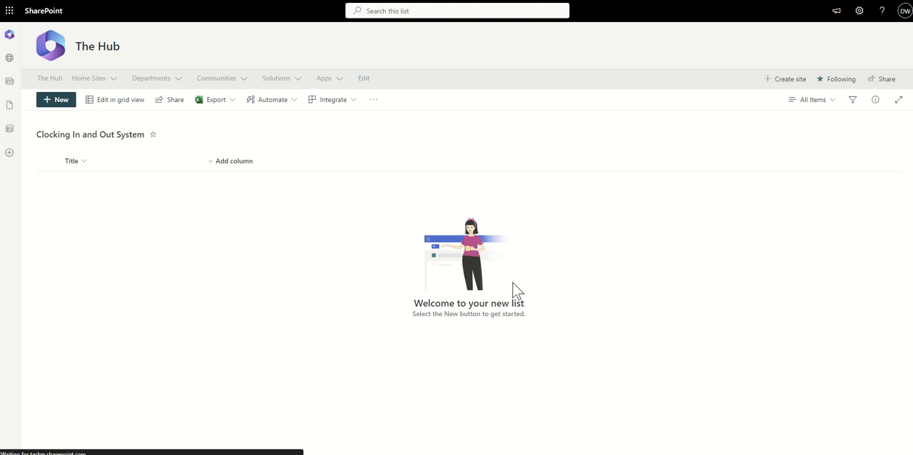
{"action": "mouse_move", "coordinate": [264, 126]}
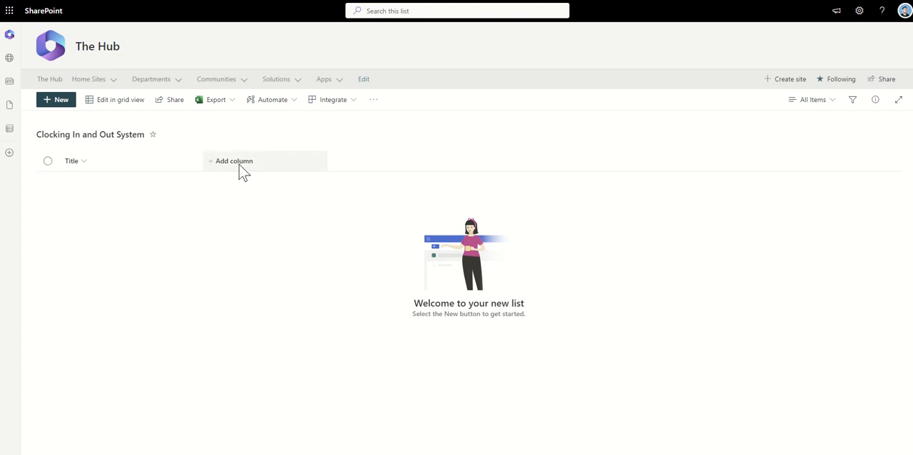
Add a single-line text column named 'Name' and save it.
{"action": "left_click", "coordinate": [234, 160]}
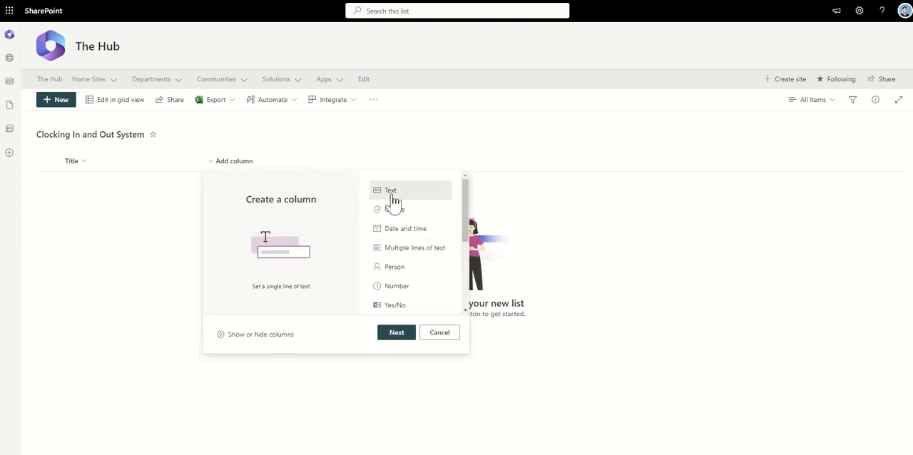
{"action": "left_click", "coordinate": [397, 333]}
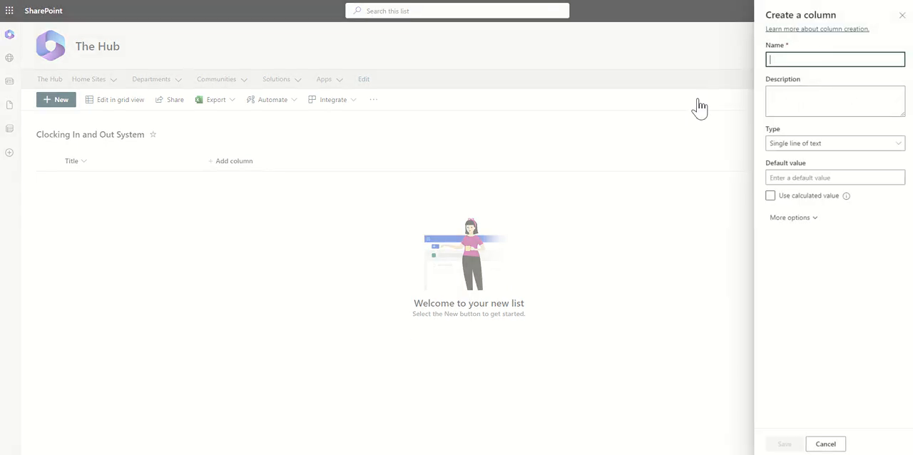
{"action": "type", "text": "Name"}
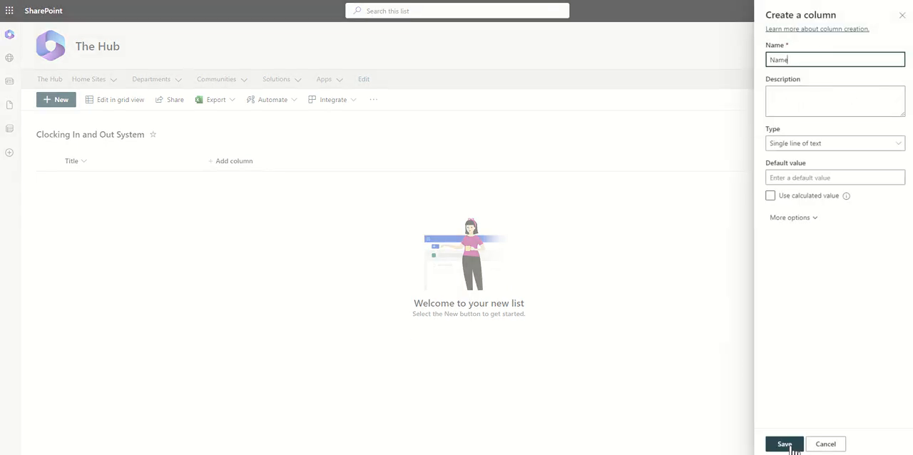
{"action": "left_click", "coordinate": [785, 444]}
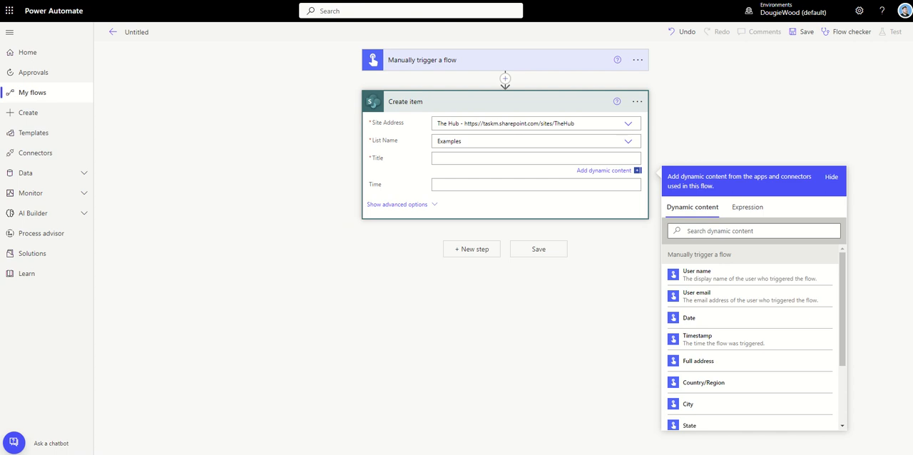
{"action": "mouse_move", "coordinate": [716, 325]}
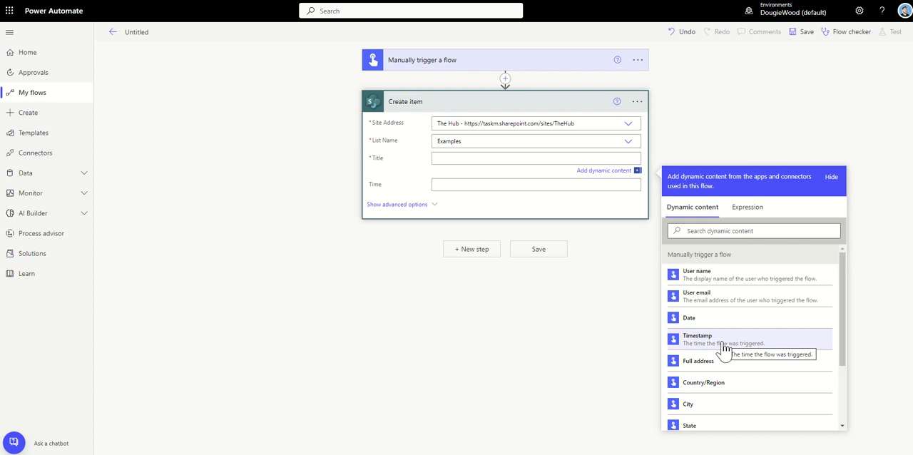
{"action": "scroll", "scroll_direction": "down", "scroll_amount": 3}
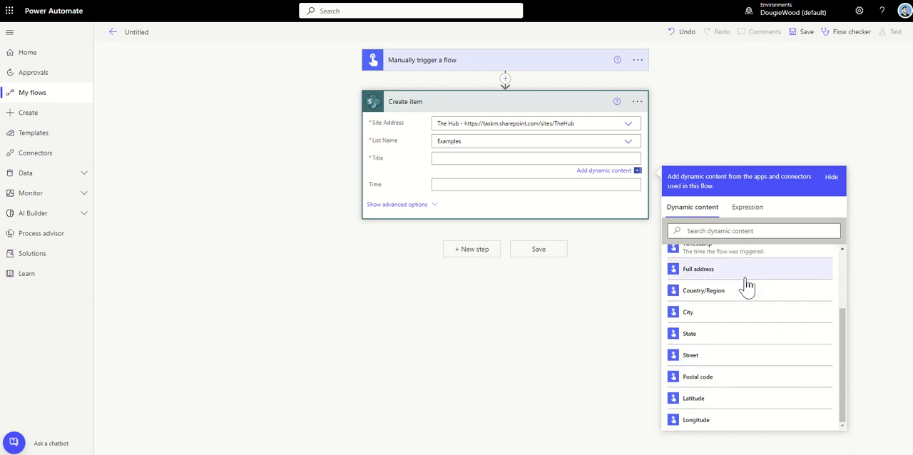
{"action": "mouse_move", "coordinate": [749, 299]}
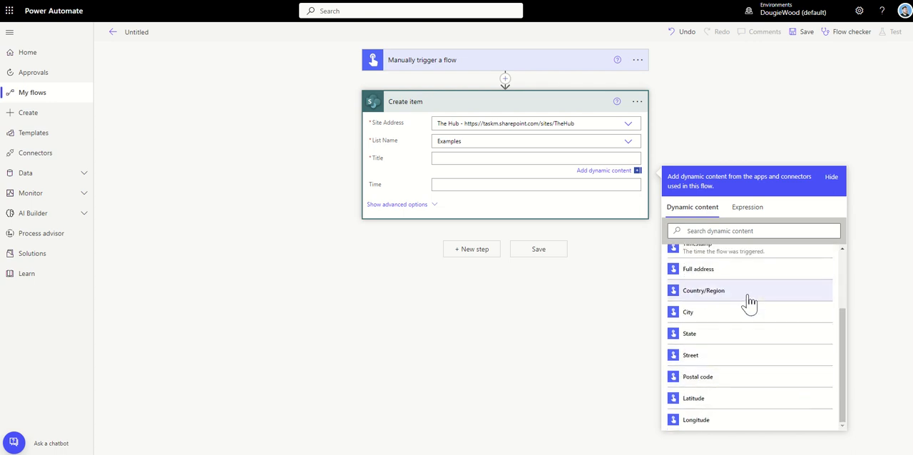
{"action": "mouse_move", "coordinate": [731, 382]}
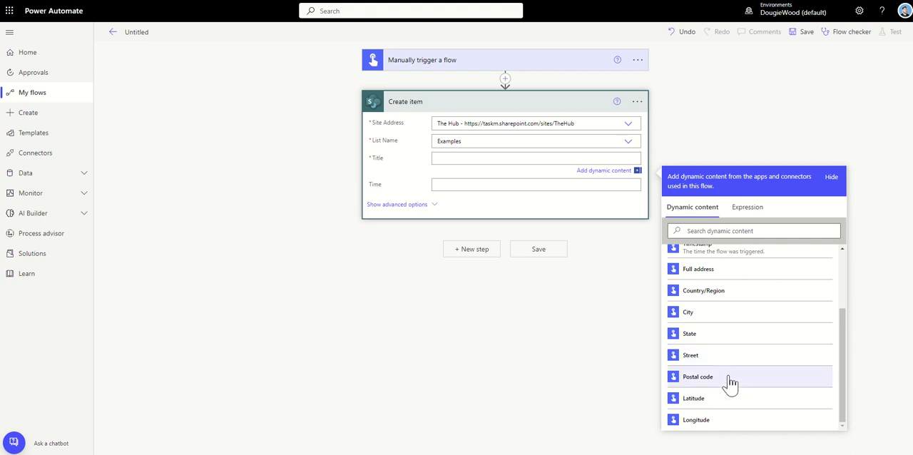
{"action": "mouse_move", "coordinate": [745, 406]}
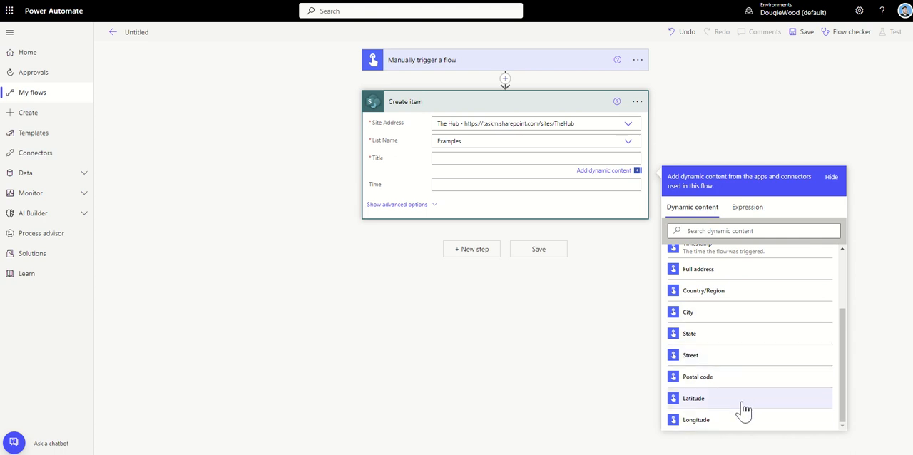
{"action": "mouse_move", "coordinate": [813, 402]}
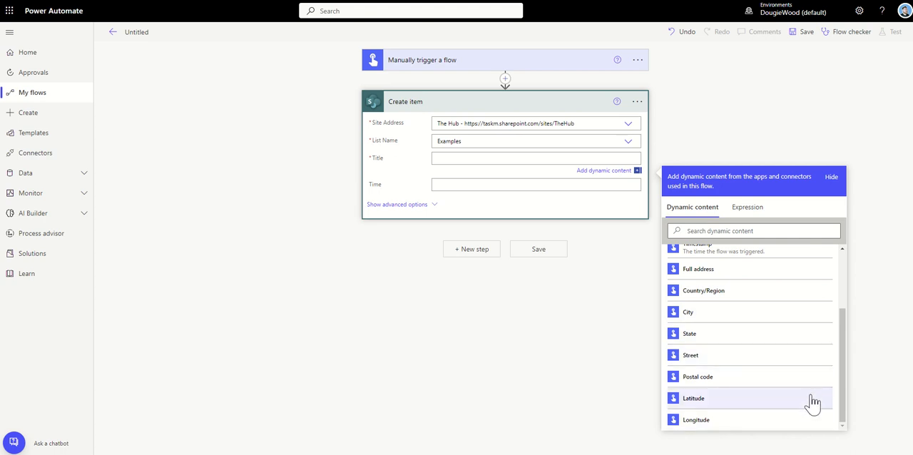
{"action": "mouse_move", "coordinate": [825, 419]}
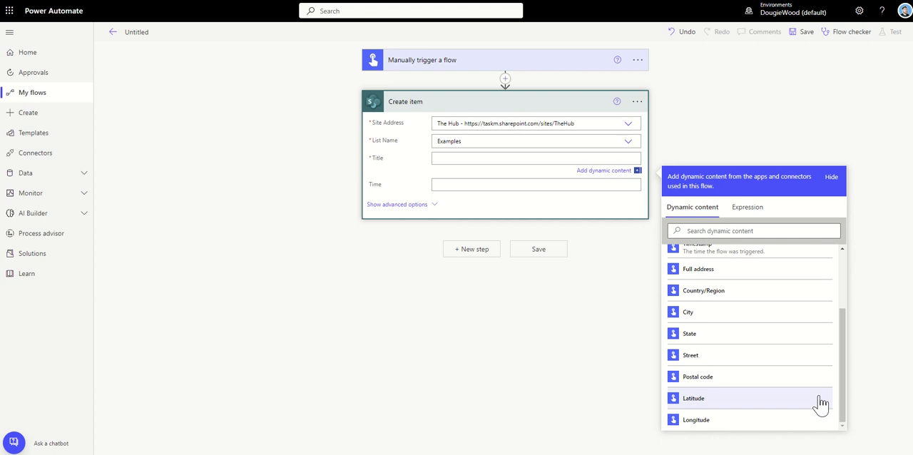
{"action": "mouse_move", "coordinate": [269, 18]}
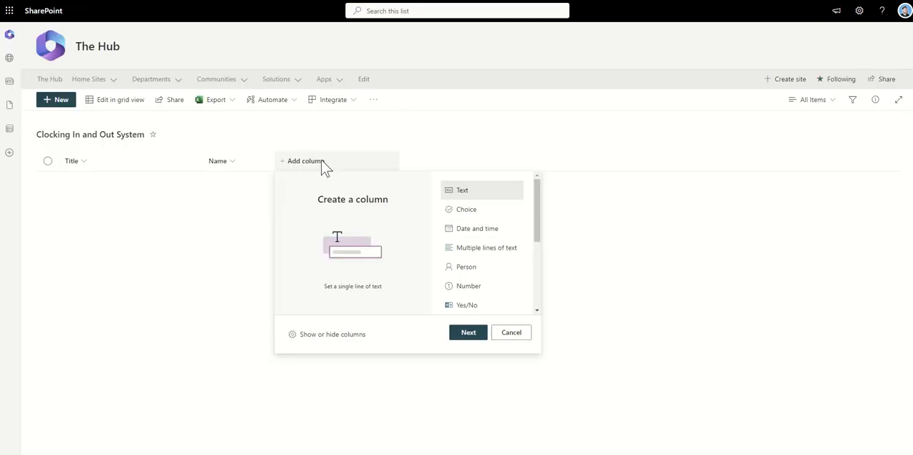
{"action": "mouse_move", "coordinate": [437, 206]}
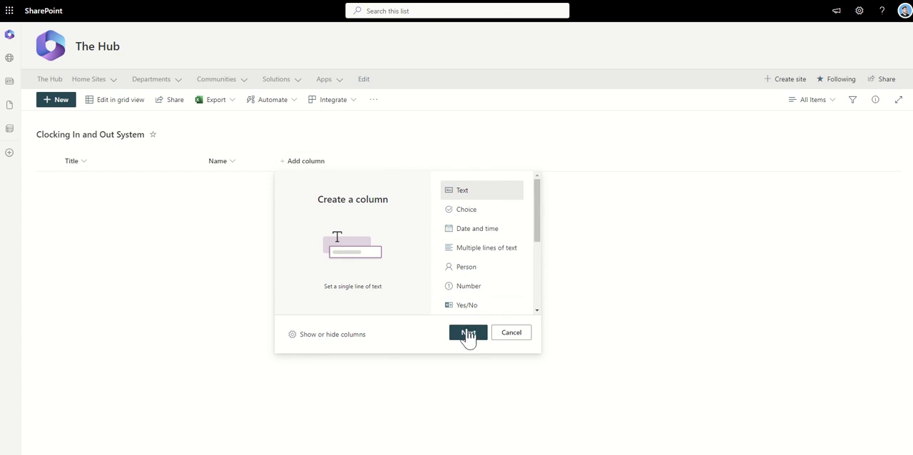
Create single-line text columns named Street and Post code in the list.
{"action": "left_click", "coordinate": [468, 332]}
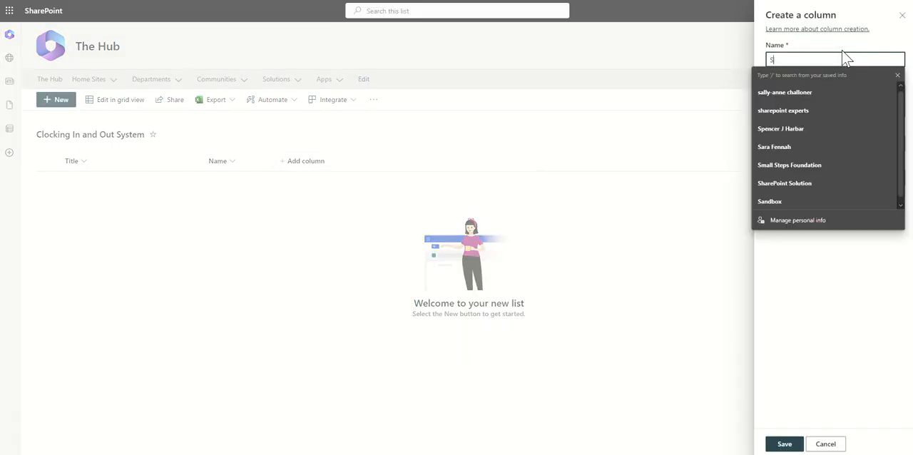
{"action": "type", "text": "Street"}
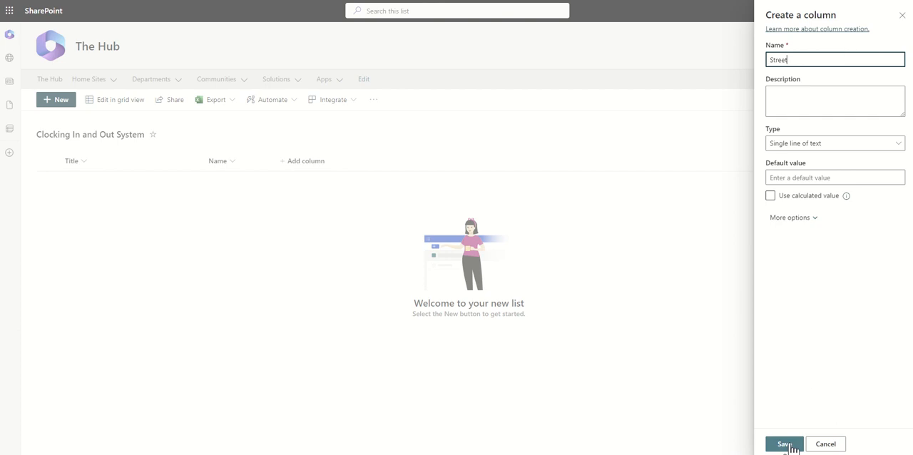
{"action": "left_click", "coordinate": [785, 443]}
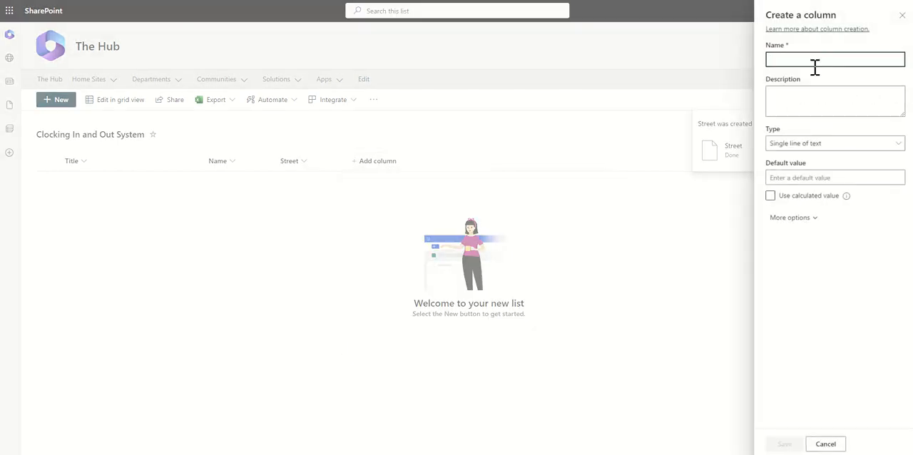
{"action": "type", "text": "Post code"}
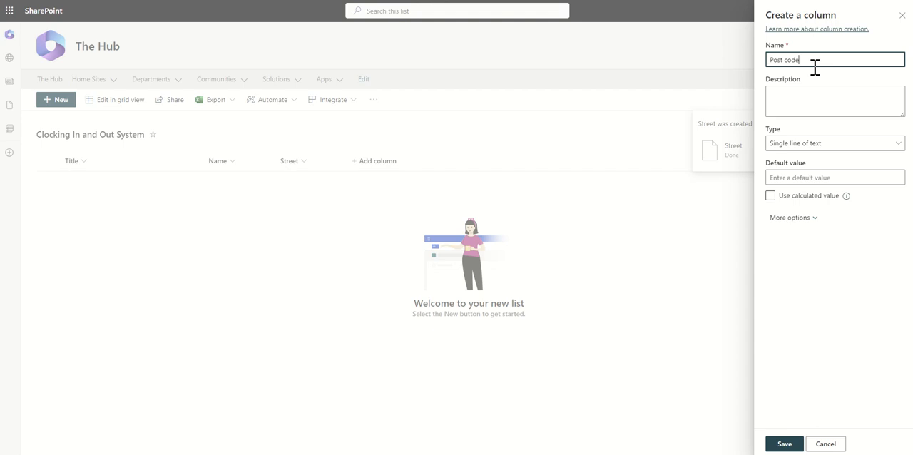
{"action": "left_click", "coordinate": [783, 443]}
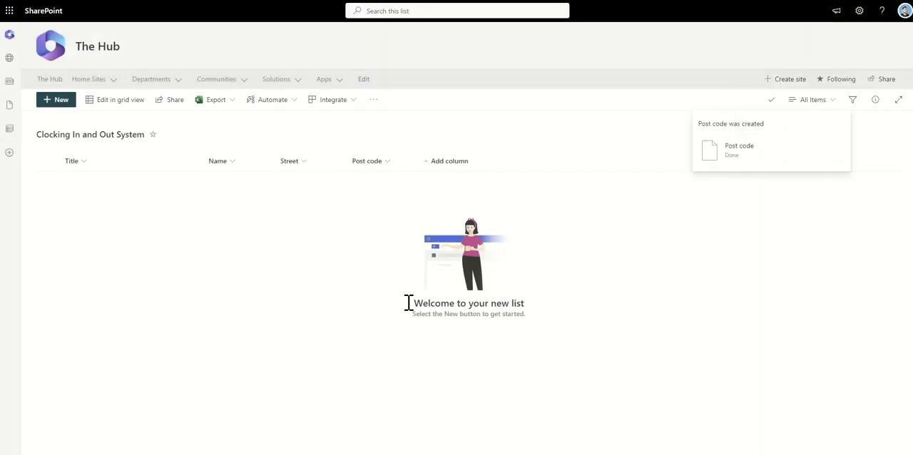
{"action": "mouse_move", "coordinate": [234, 240]}
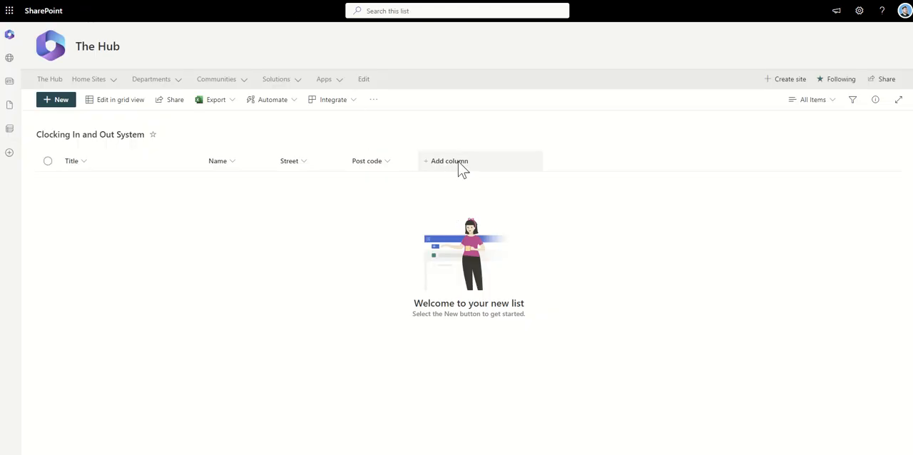
Create a choice column In or Out with only the choices In and Out.
{"action": "left_click", "coordinate": [445, 160]}
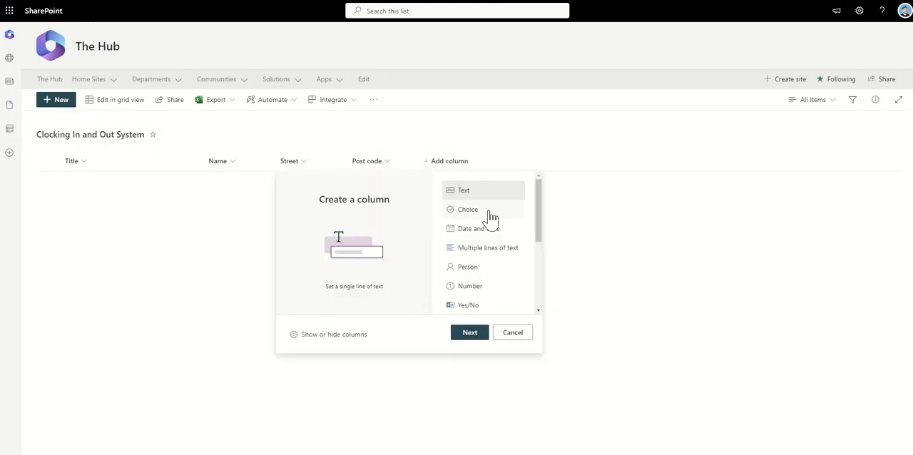
{"action": "left_click", "coordinate": [512, 333]}
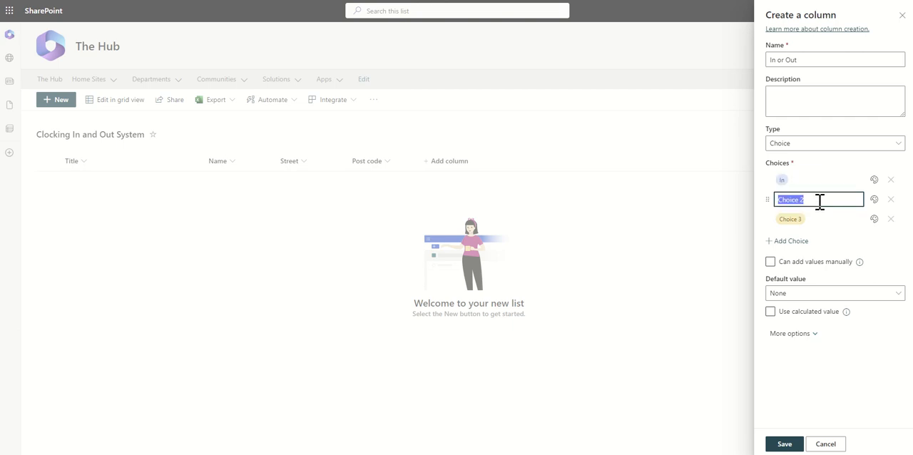
{"action": "type", "text": "Out"}
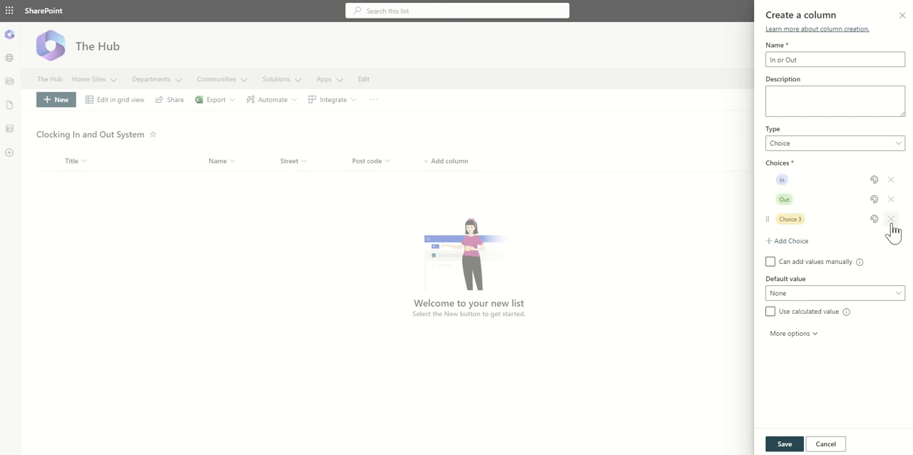
{"action": "left_click", "coordinate": [890, 220]}
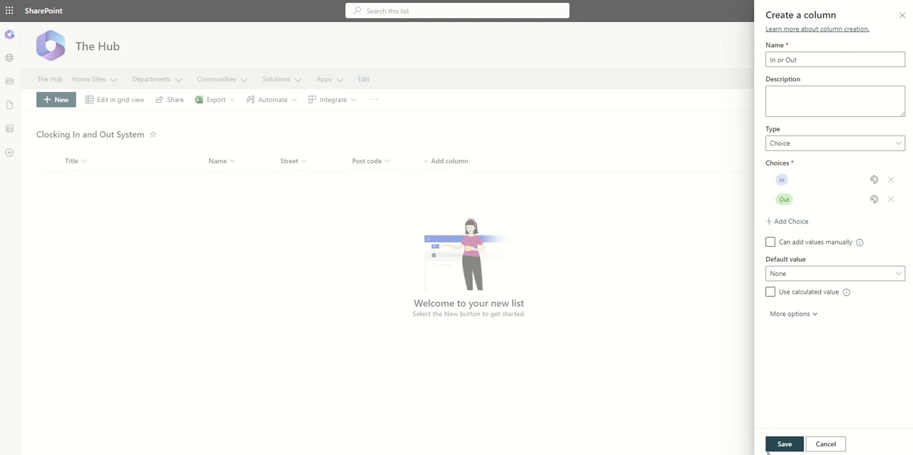
{"action": "left_click", "coordinate": [783, 445]}
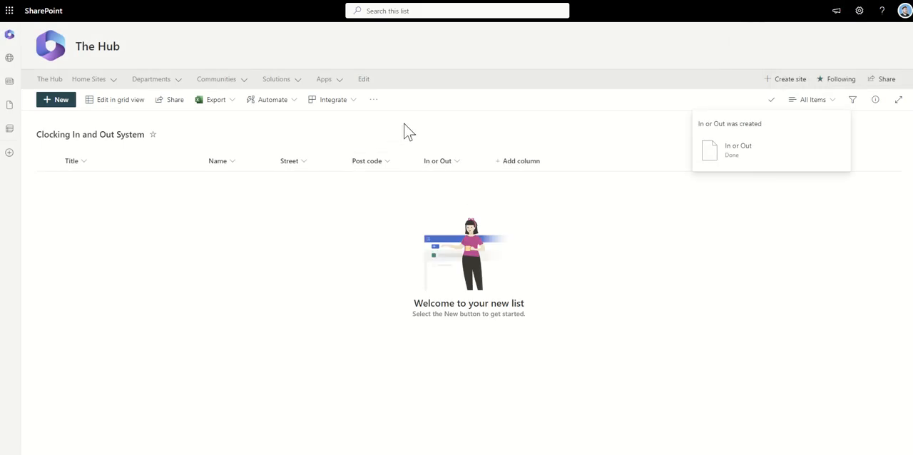
{"action": "mouse_move", "coordinate": [390, 123]}
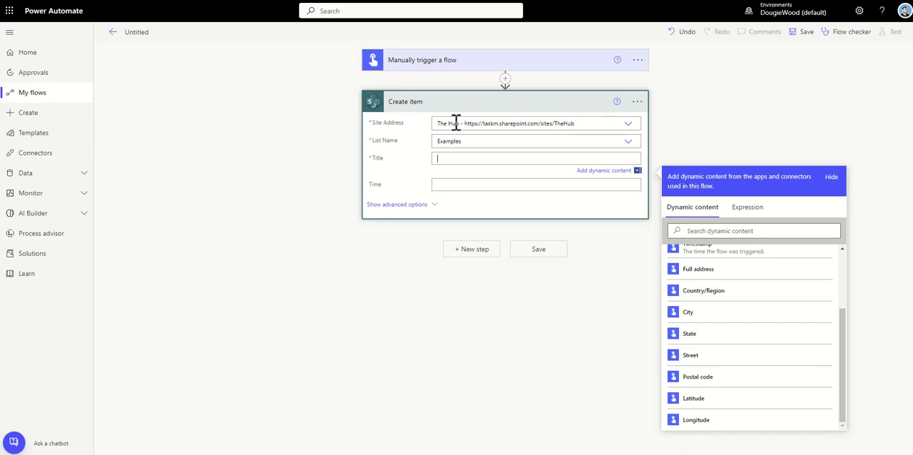
Check the List Name options, set Title to 1 and save the flow.
{"action": "left_click", "coordinate": [627, 140]}
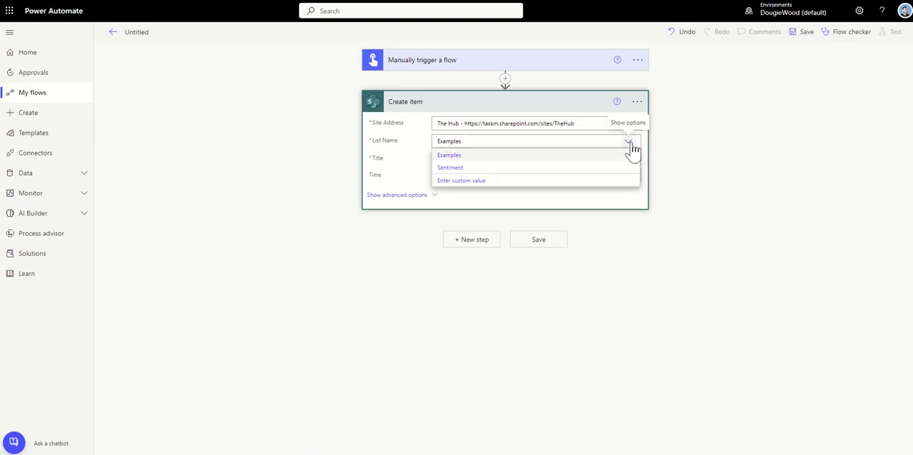
{"action": "mouse_move", "coordinate": [665, 164]}
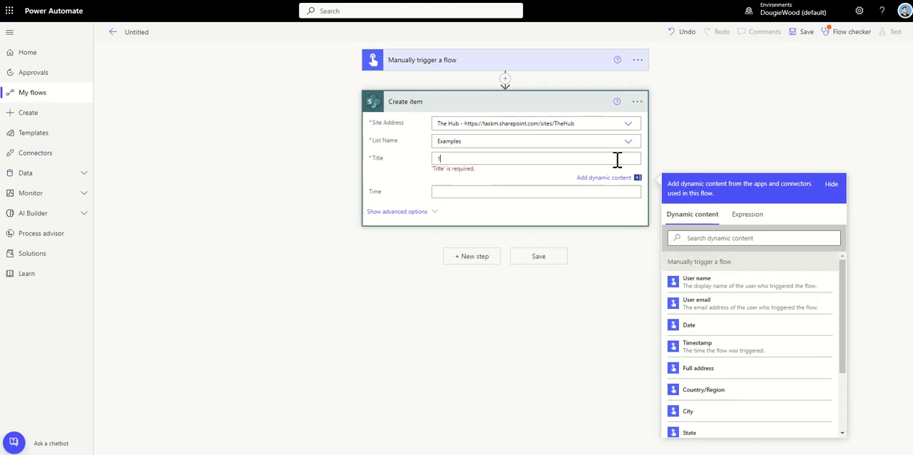
{"action": "type", "text": "1"}
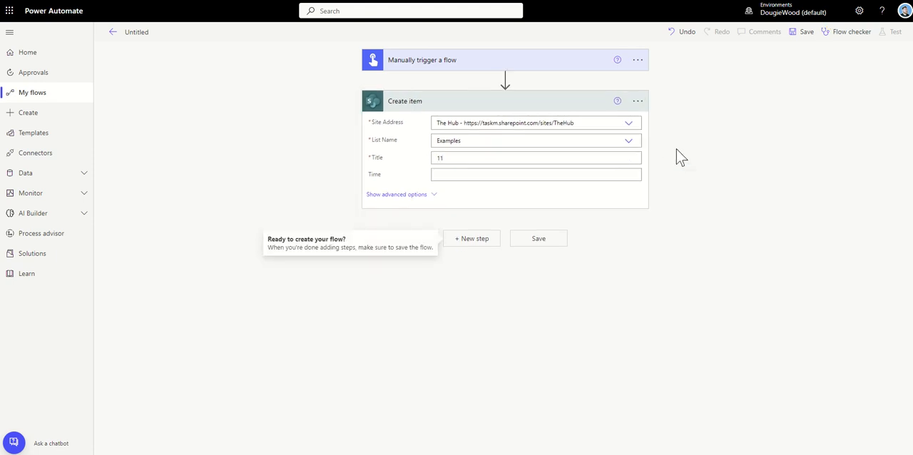
{"action": "mouse_move", "coordinate": [736, 60]}
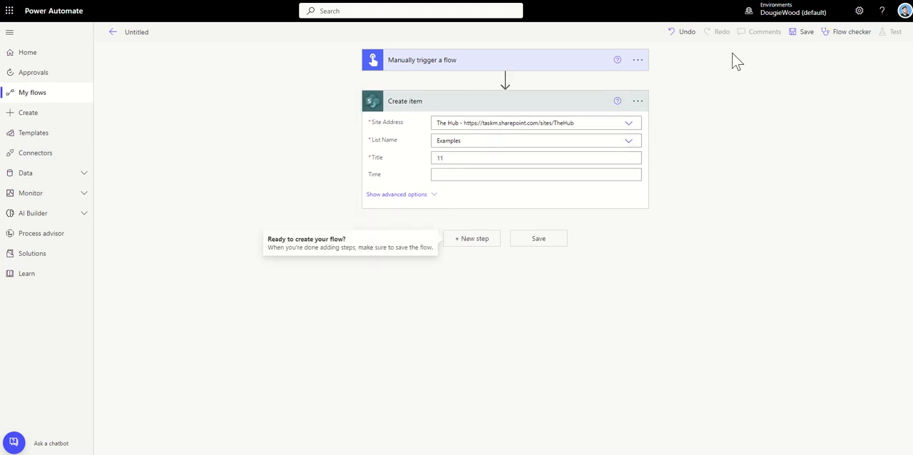
{"action": "left_click", "coordinate": [804, 31]}
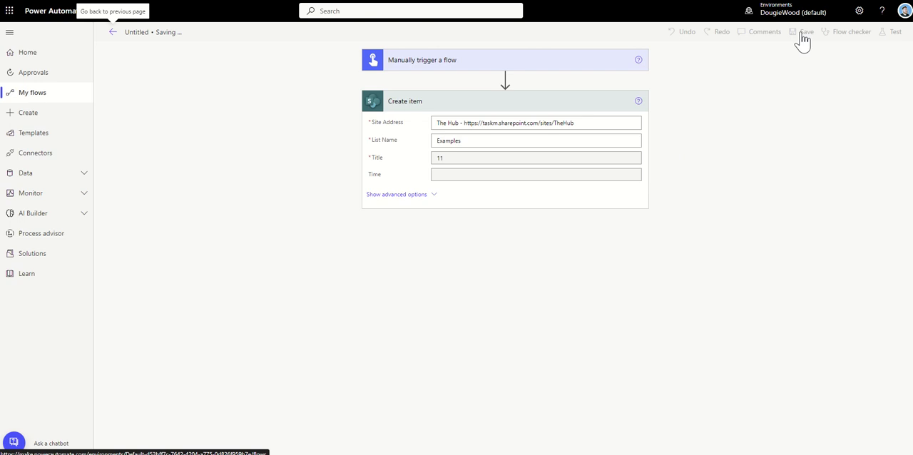
Rename the flow to Clock In, save it and return to its details page.
{"action": "left_click", "coordinate": [802, 32]}
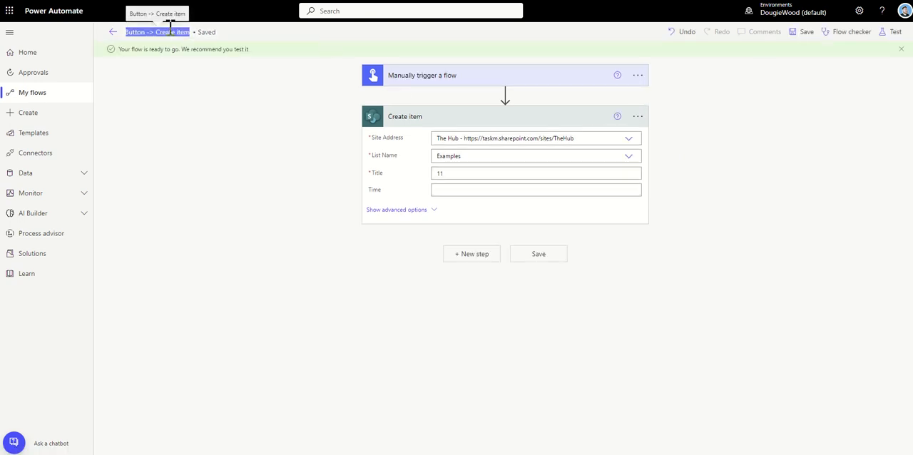
{"action": "type", "text": "Ch"}
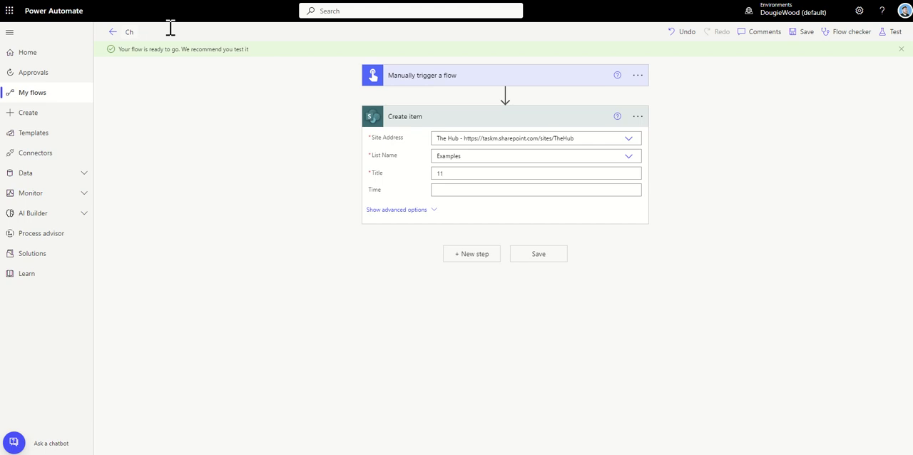
{"action": "type", "text": "lock In"}
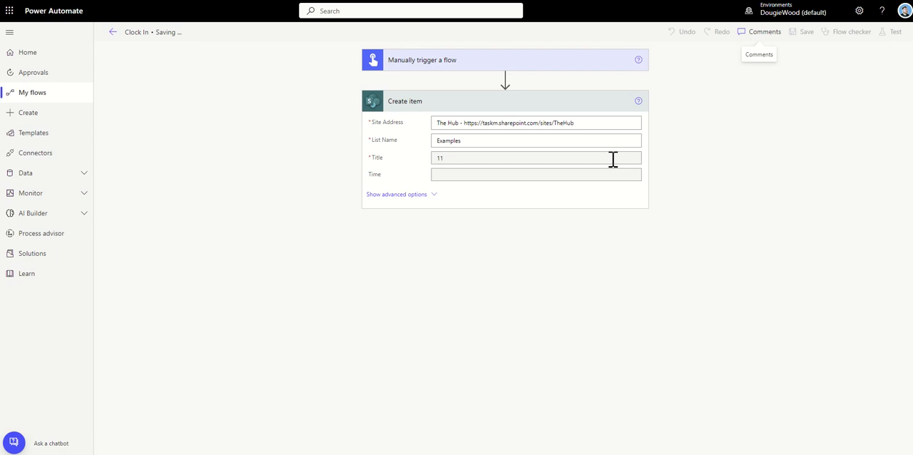
{"action": "left_click", "coordinate": [806, 32]}
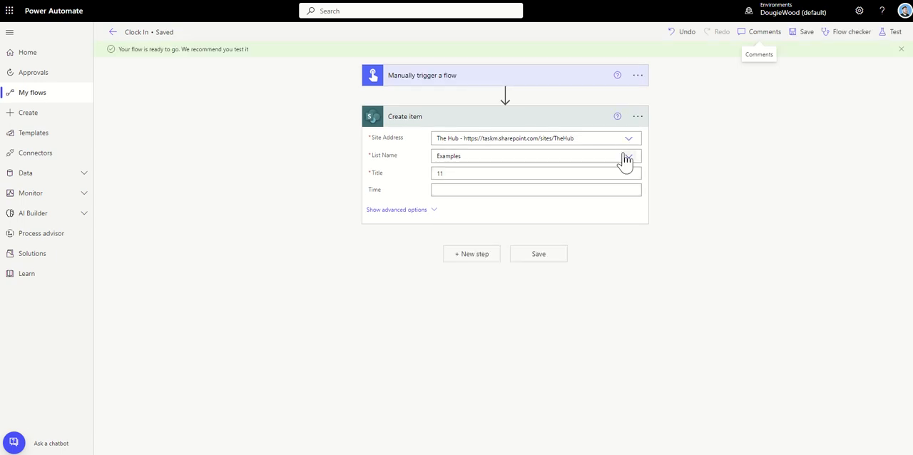
{"action": "left_click", "coordinate": [626, 155]}
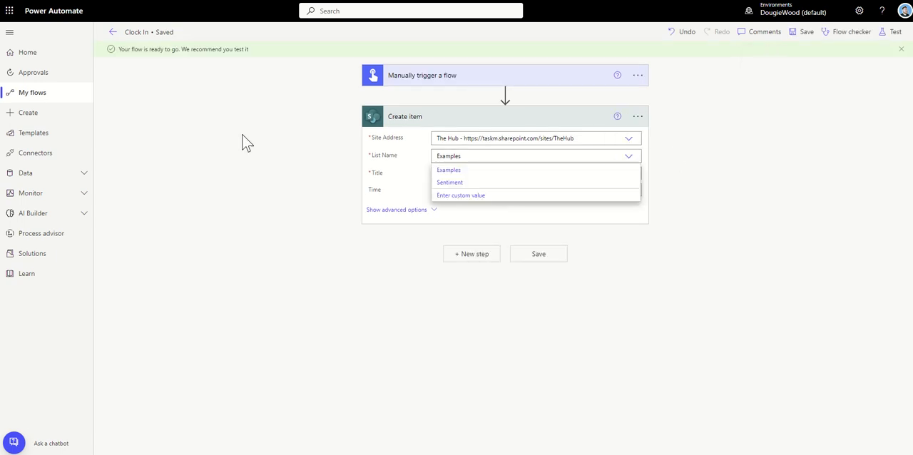
{"action": "left_click", "coordinate": [111, 31]}
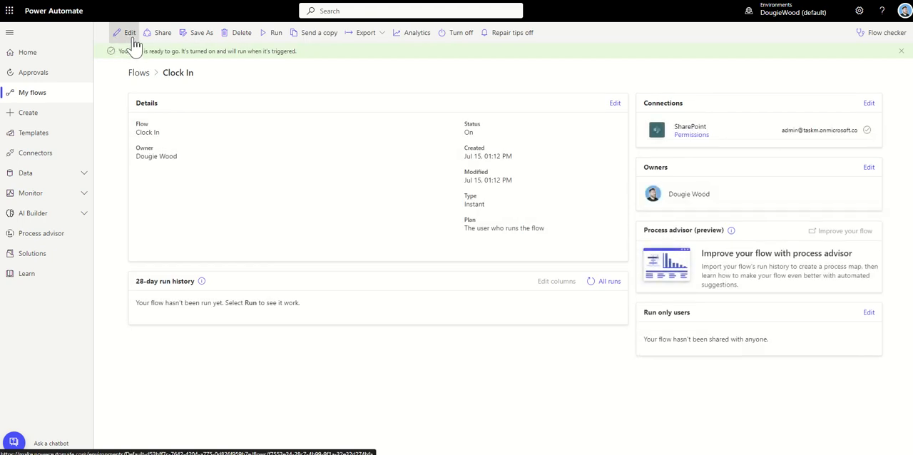
Reopen Clock In and map the Create item Street field to the trigger's Street value.
{"action": "left_click", "coordinate": [130, 32]}
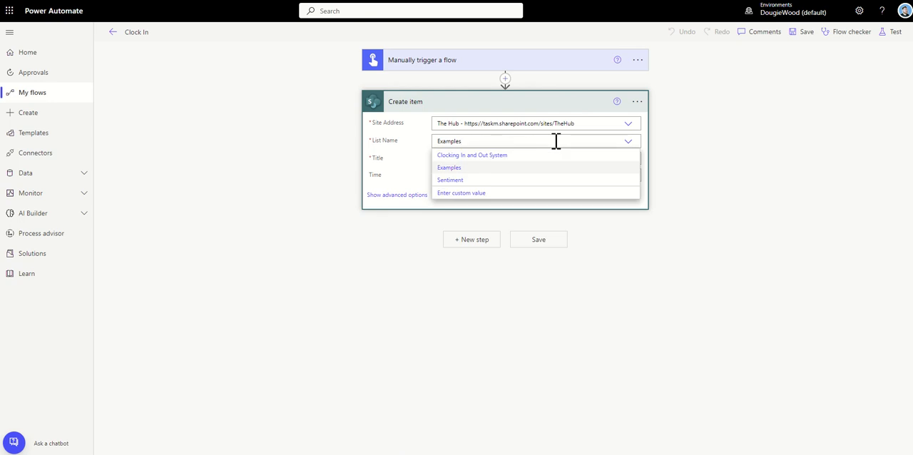
{"action": "left_click", "coordinate": [471, 155]}
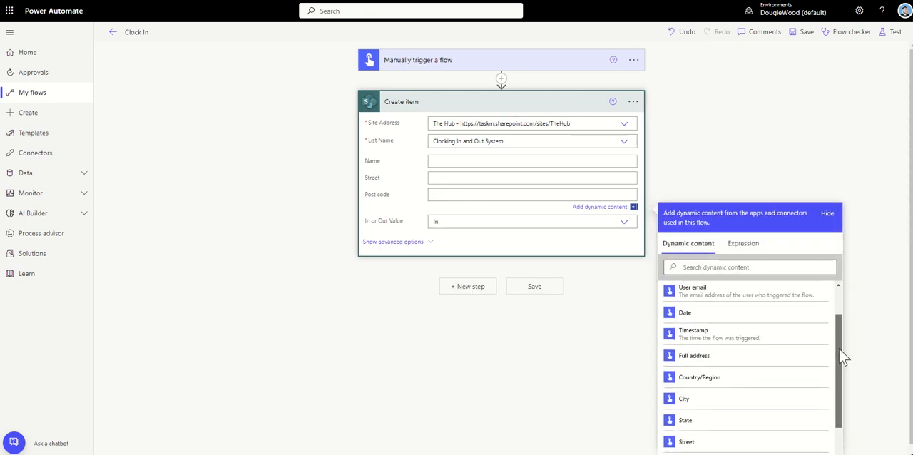
{"action": "scroll", "scroll_direction": "down", "scroll_amount": 3}
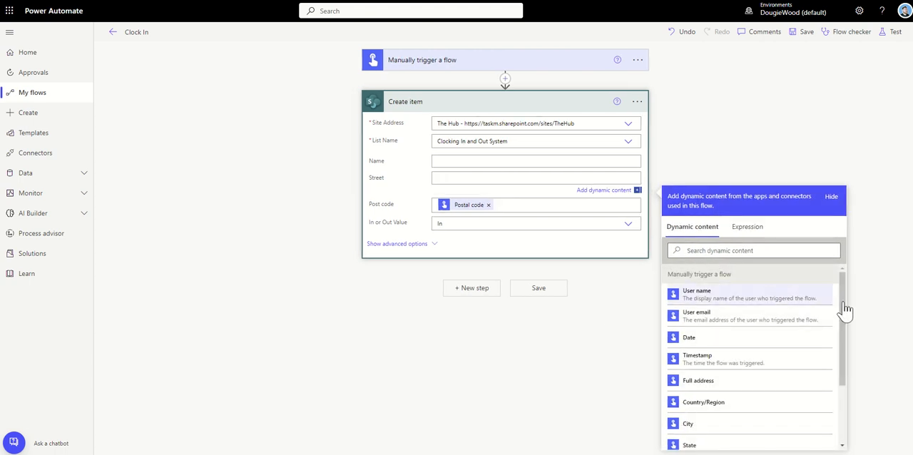
{"action": "scroll", "scroll_direction": "down", "scroll_amount": 3}
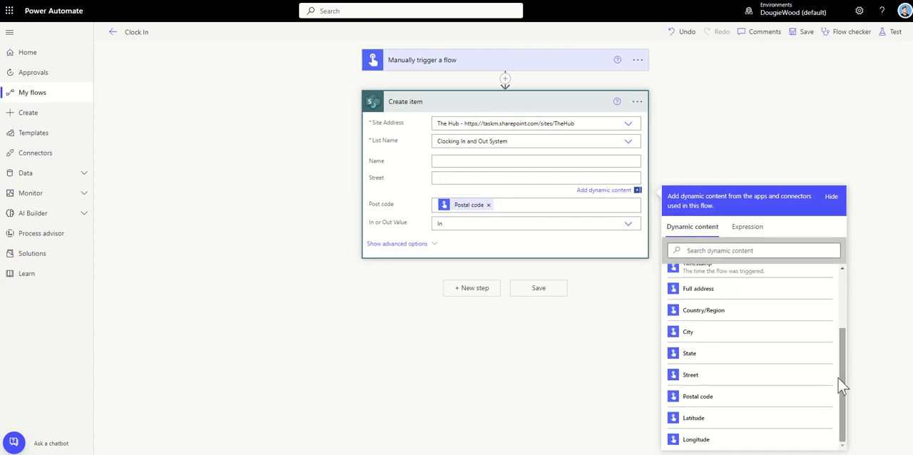
{"action": "left_click", "coordinate": [690, 374]}
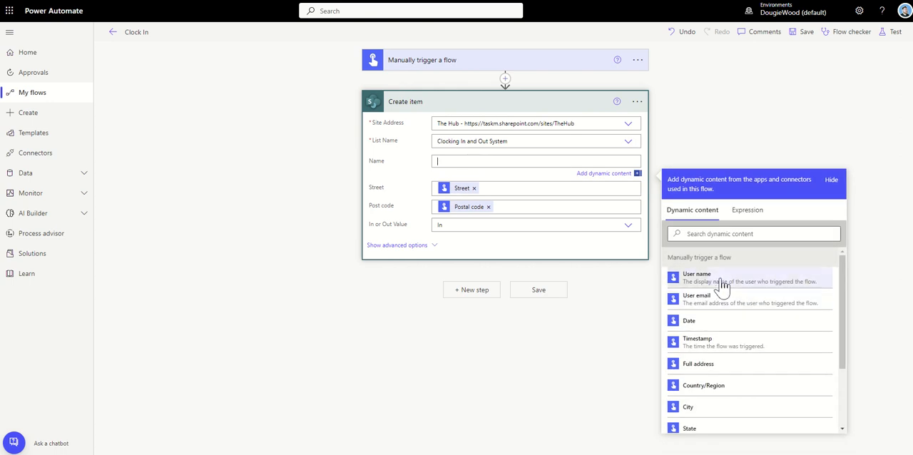
{"action": "left_click", "coordinate": [696, 277]}
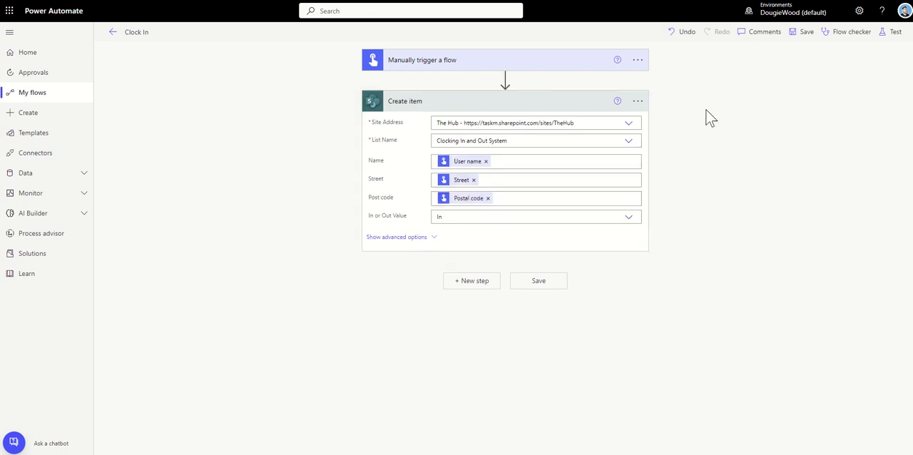
{"action": "mouse_move", "coordinate": [269, 103]}
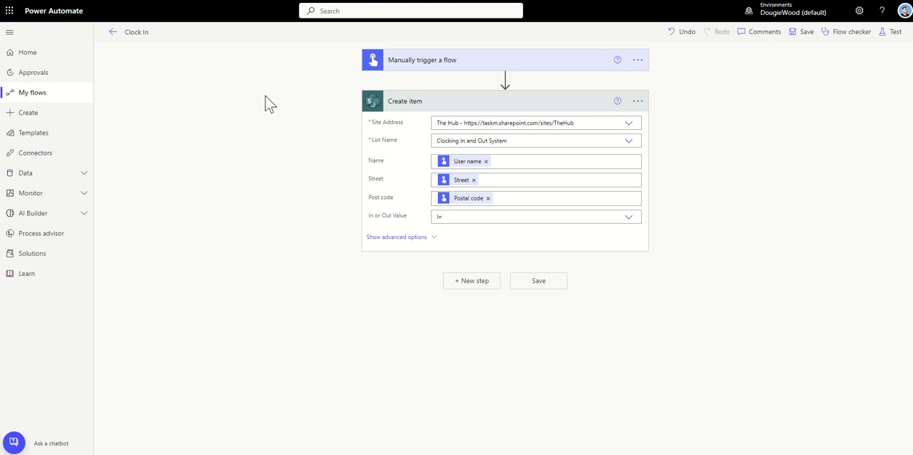
Save the Clock In flow with its completed Create item mappings.
{"action": "left_click", "coordinate": [806, 32]}
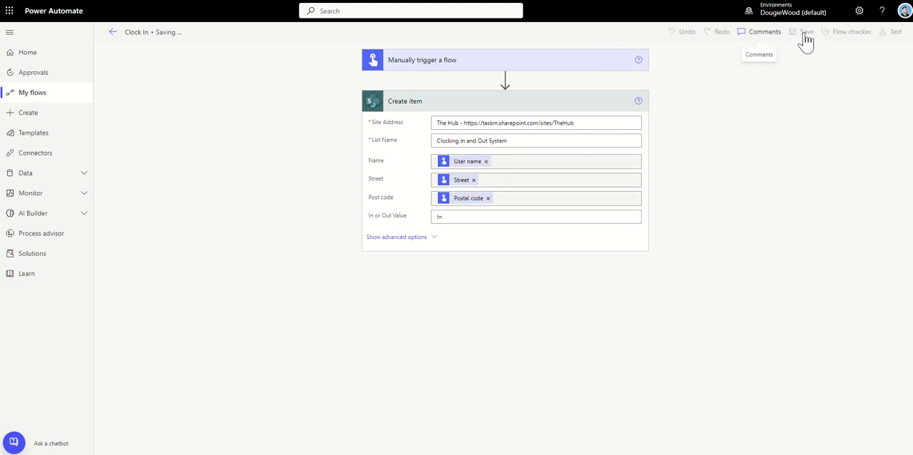
{"action": "left_click", "coordinate": [805, 31]}
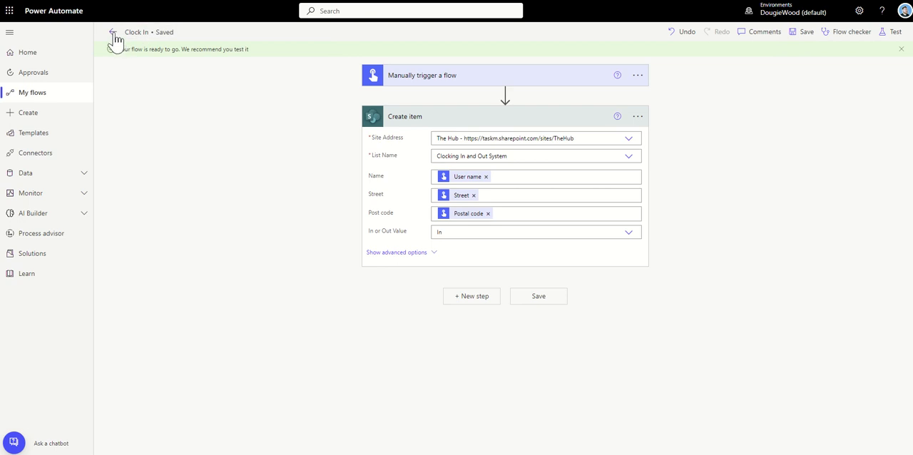
Save a copy of the Clock In flow under the name Clock Out.
{"action": "left_click", "coordinate": [112, 36]}
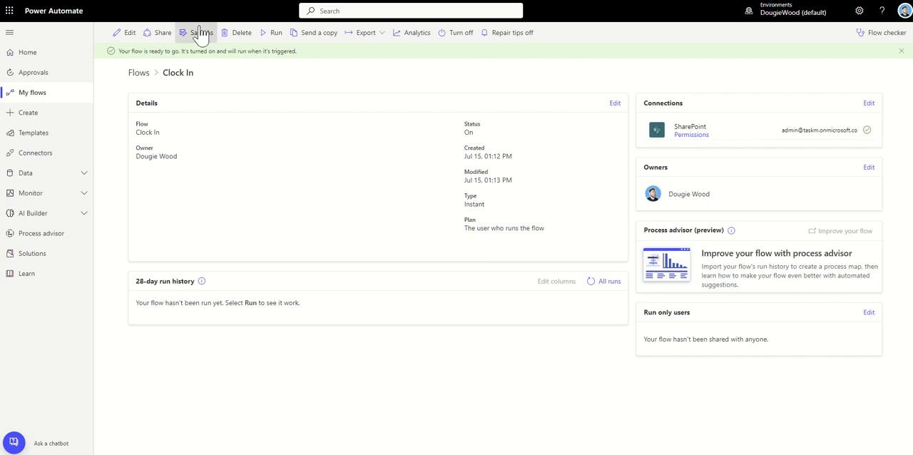
{"action": "left_click", "coordinate": [202, 32]}
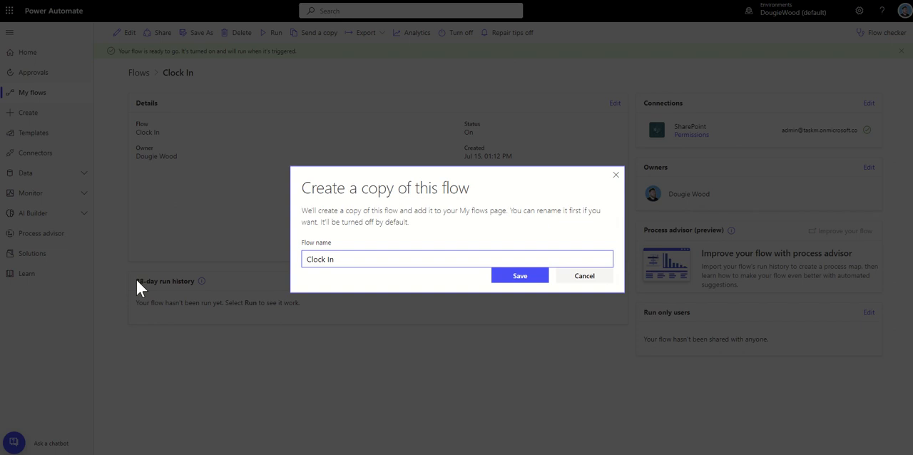
{"action": "key", "text": "BackSpace"}
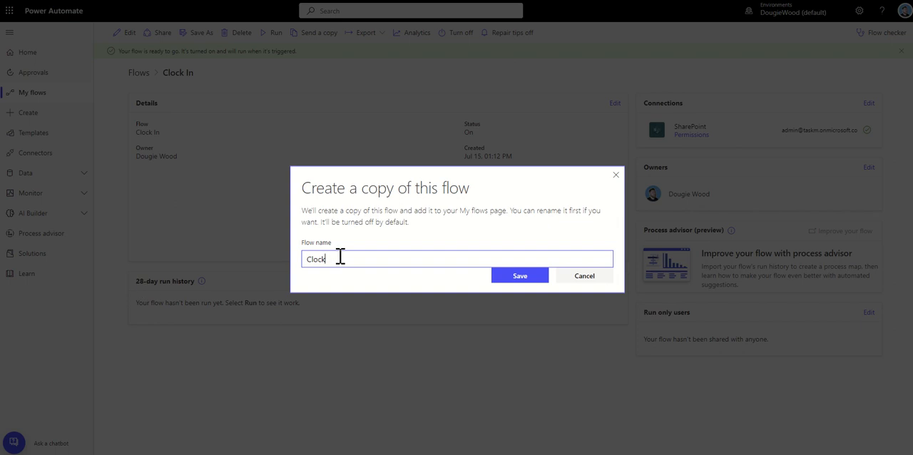
{"action": "type", "text": "Out"}
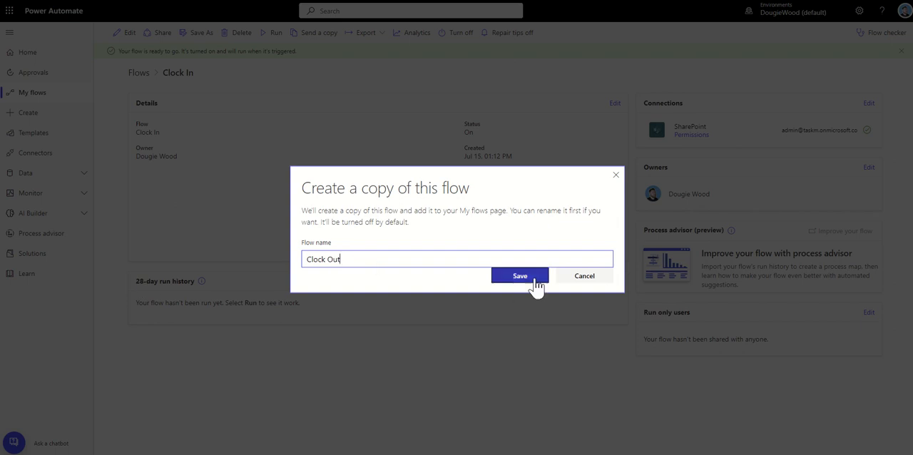
{"action": "left_click", "coordinate": [520, 277]}
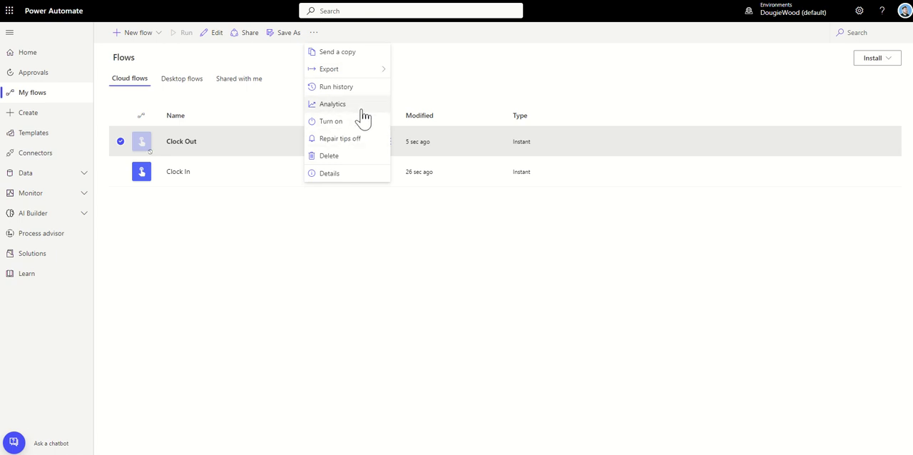
{"action": "left_click", "coordinate": [206, 141]}
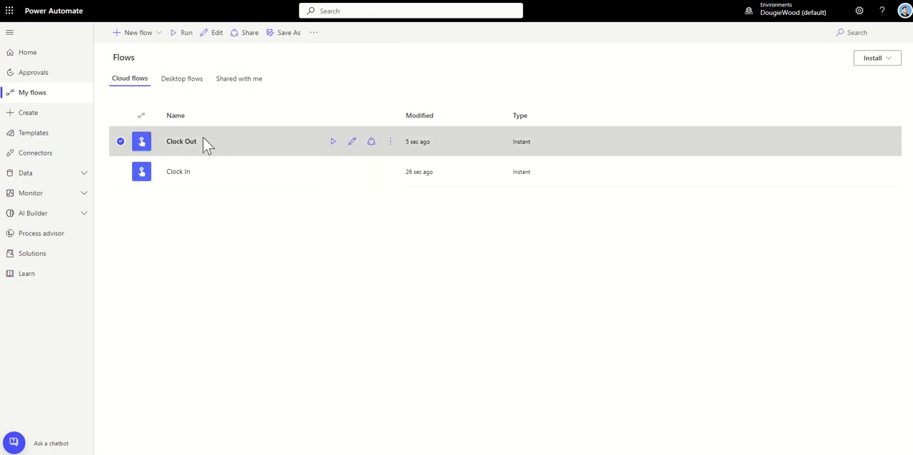
Edit the Clock Out flow and set its In or Out value to Out.
{"action": "left_click", "coordinate": [180, 141]}
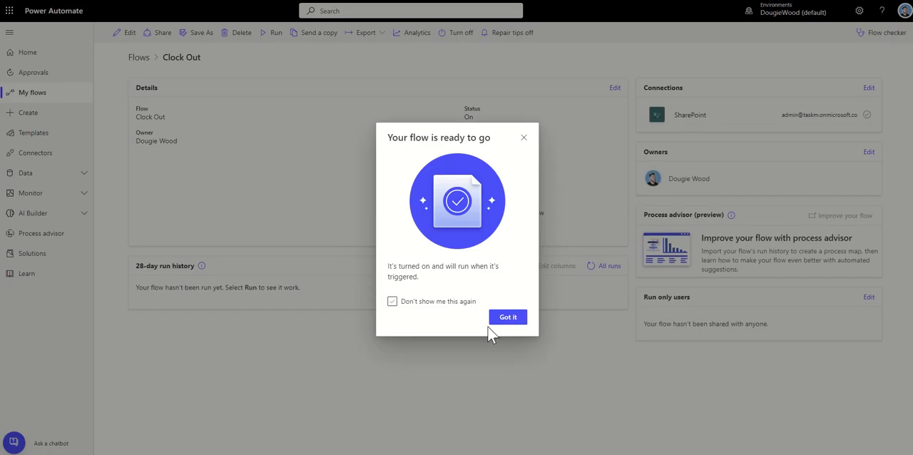
{"action": "left_click", "coordinate": [508, 317]}
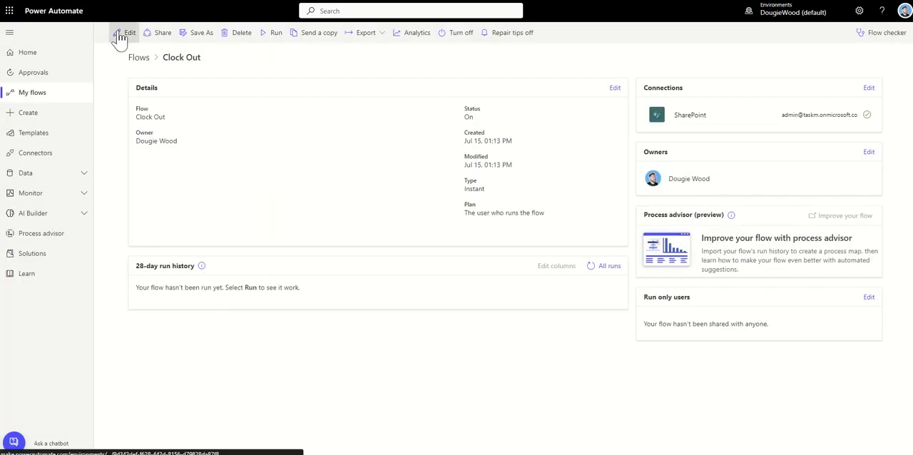
{"action": "left_click", "coordinate": [128, 31]}
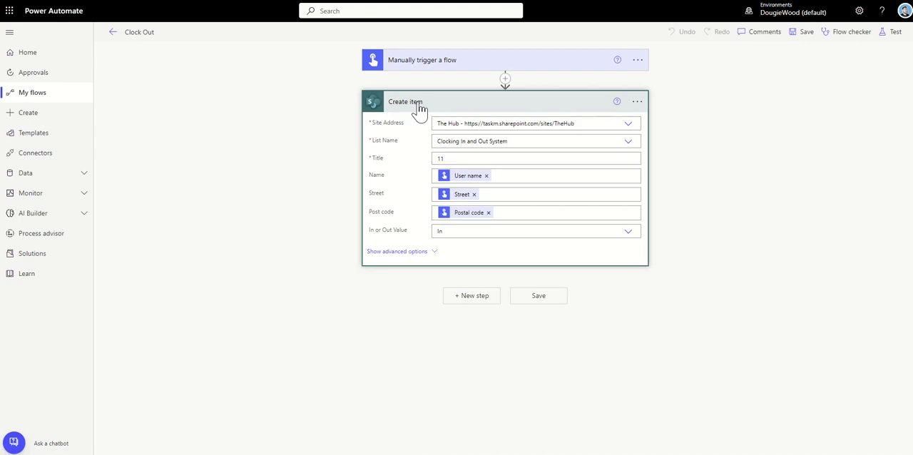
{"action": "left_click", "coordinate": [628, 231]}
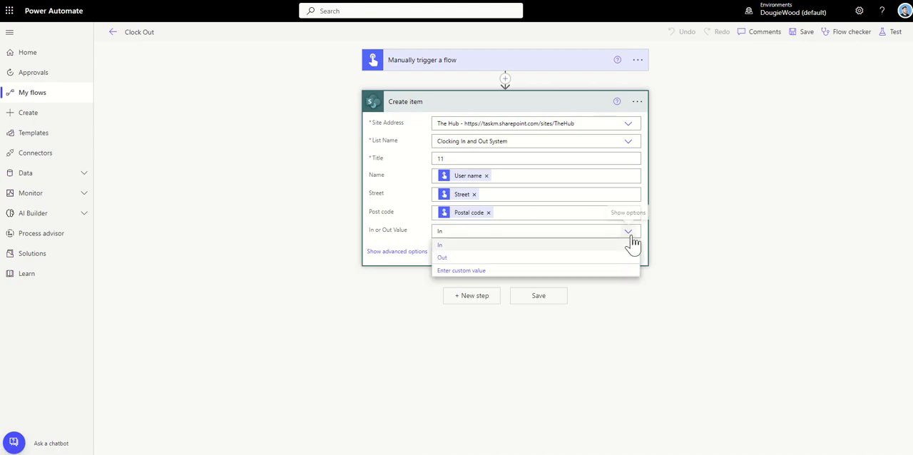
{"action": "left_click", "coordinate": [442, 257]}
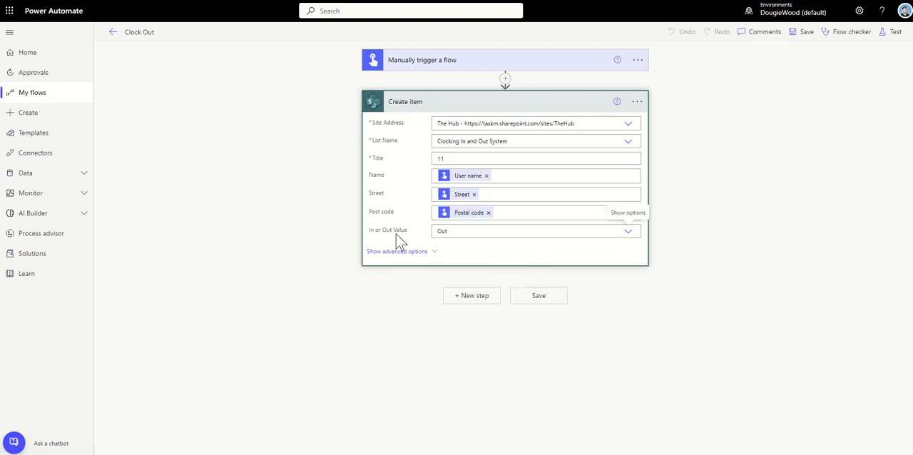
Set the Create item Title to Clock Out and save the flow.
{"action": "left_click", "coordinate": [535, 157]}
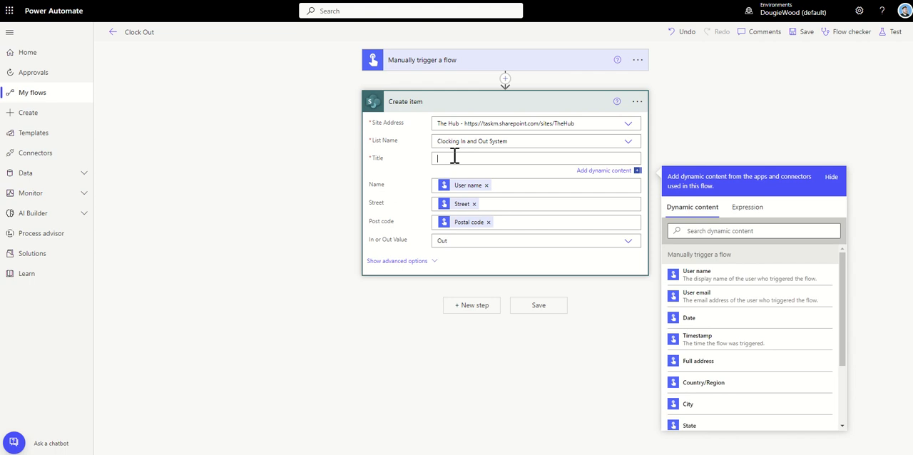
{"action": "type", "text": "Che"}
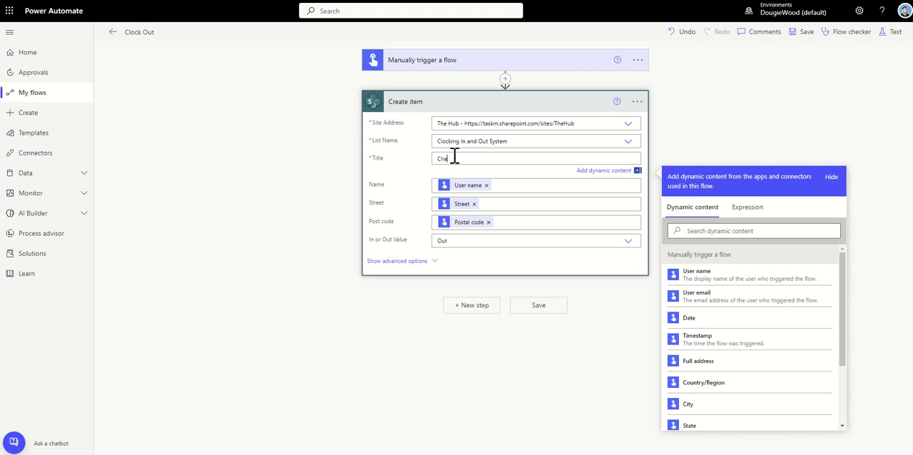
{"action": "type", "text": "Clock Out"}
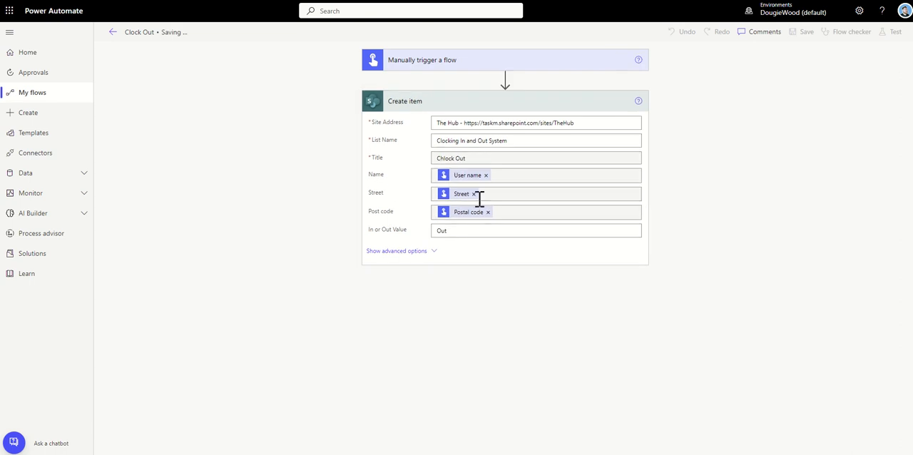
{"action": "left_click", "coordinate": [806, 31]}
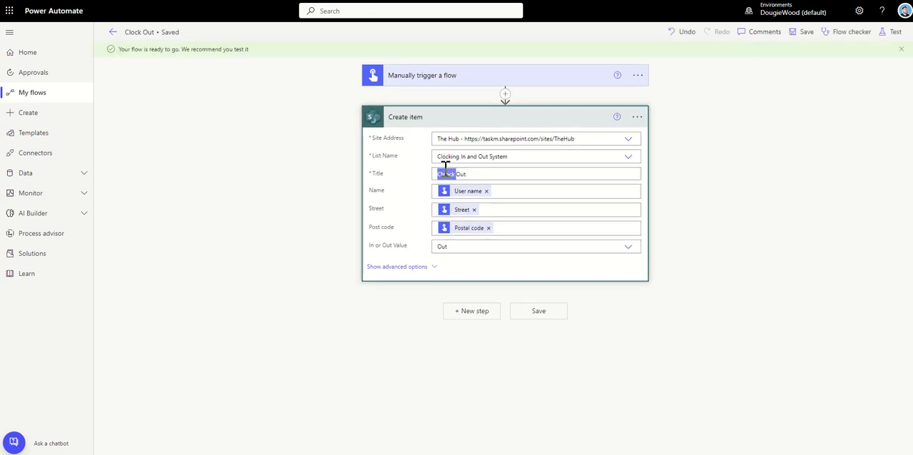
{"action": "left_click", "coordinate": [535, 174]}
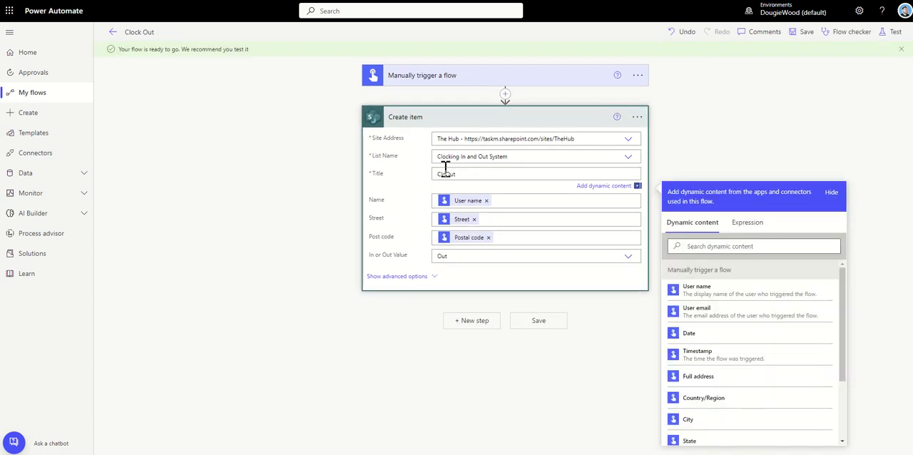
{"action": "left_click", "coordinate": [539, 319]}
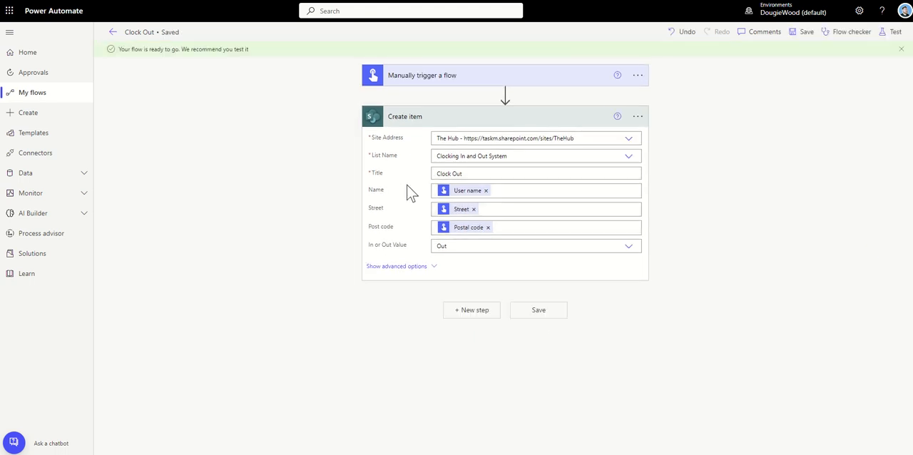
{"action": "mouse_move", "coordinate": [428, 258]}
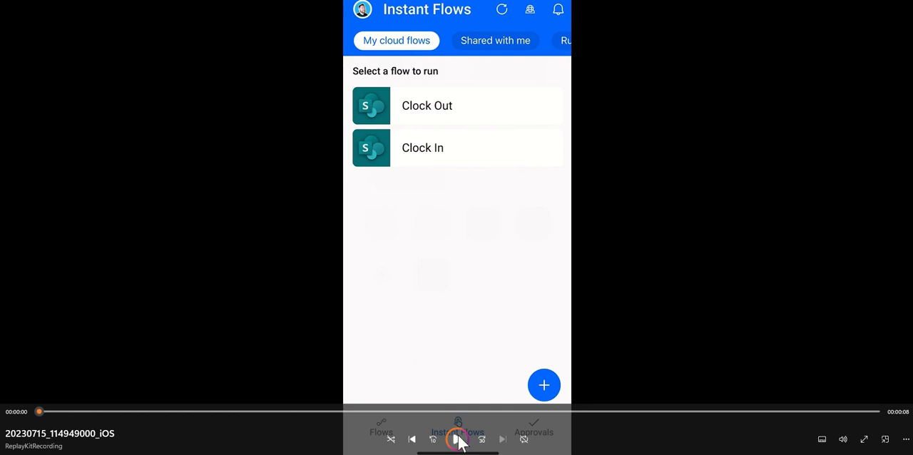
Play the phone clip showing the Clock Out and Clock In instant flows.
{"action": "left_click", "coordinate": [456, 439]}
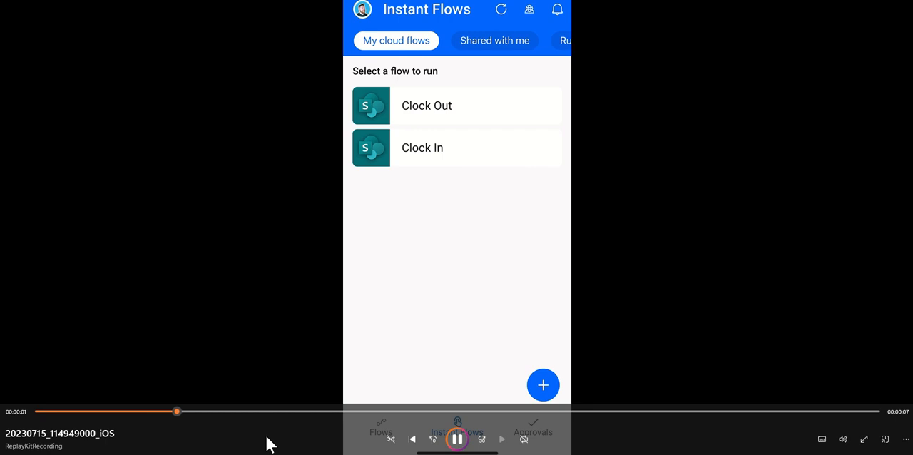
{"action": "left_click", "coordinate": [422, 148]}
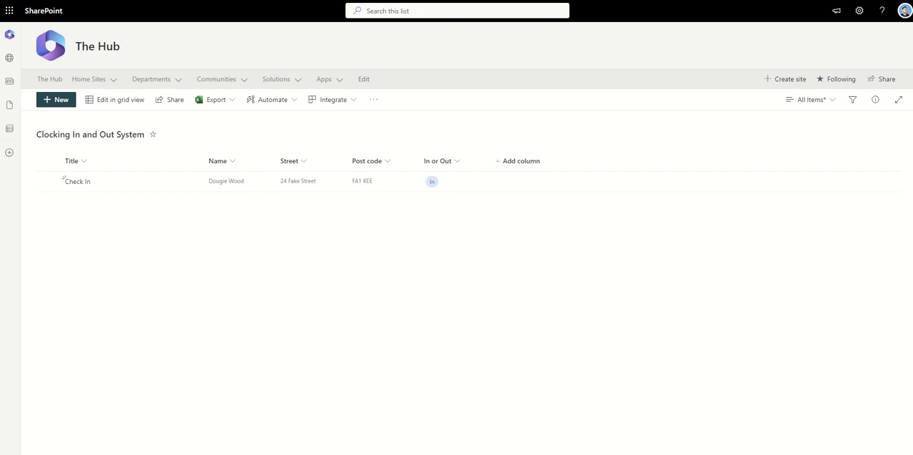
{"action": "mouse_move", "coordinate": [553, 364]}
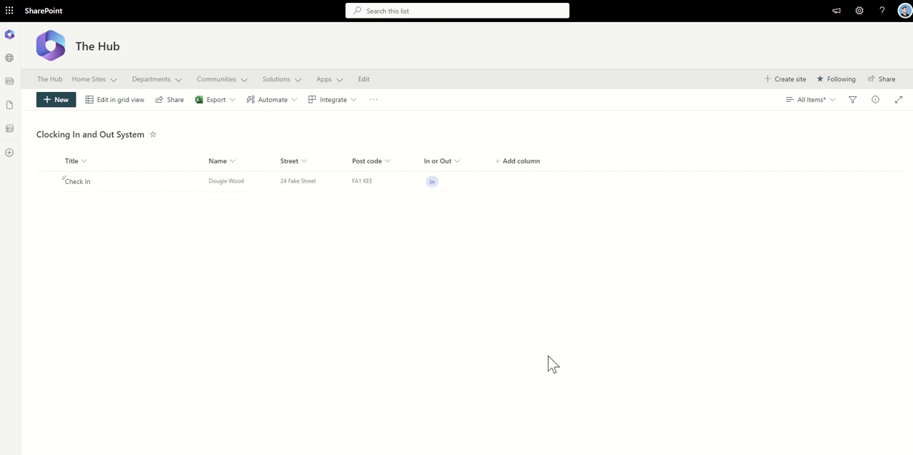
{"action": "mouse_move", "coordinate": [146, 236]}
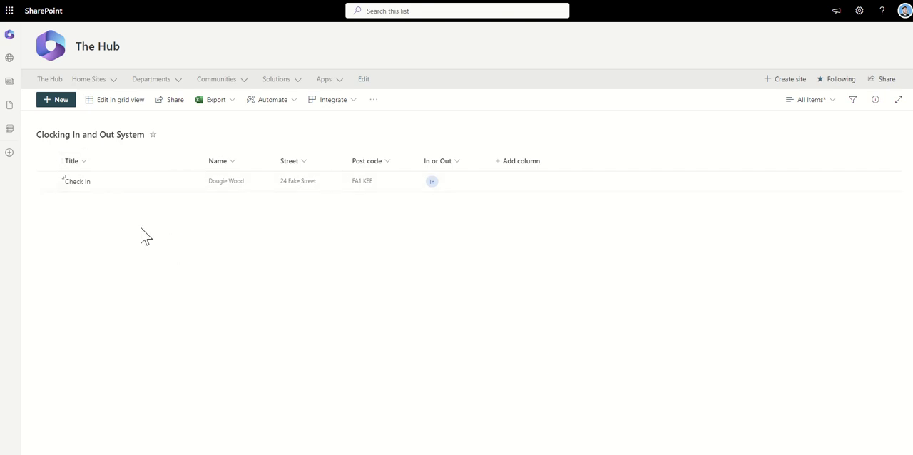
{"action": "mouse_move", "coordinate": [274, 231]}
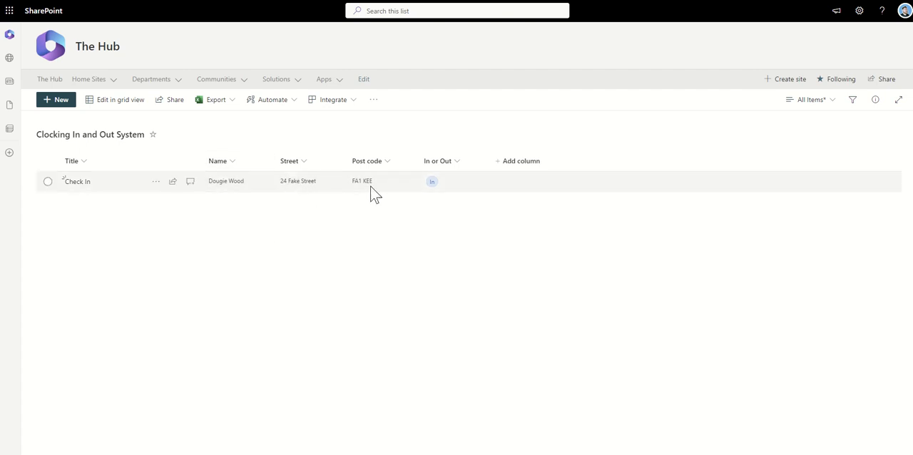
{"action": "mouse_move", "coordinate": [354, 237]}
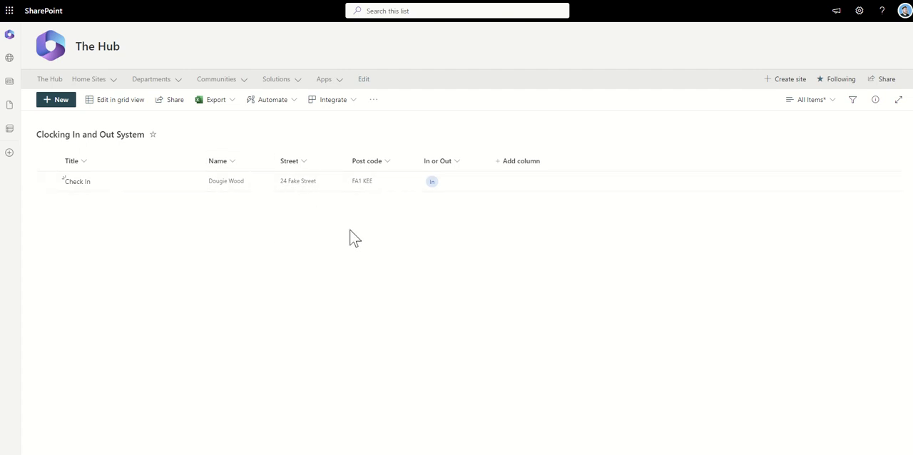